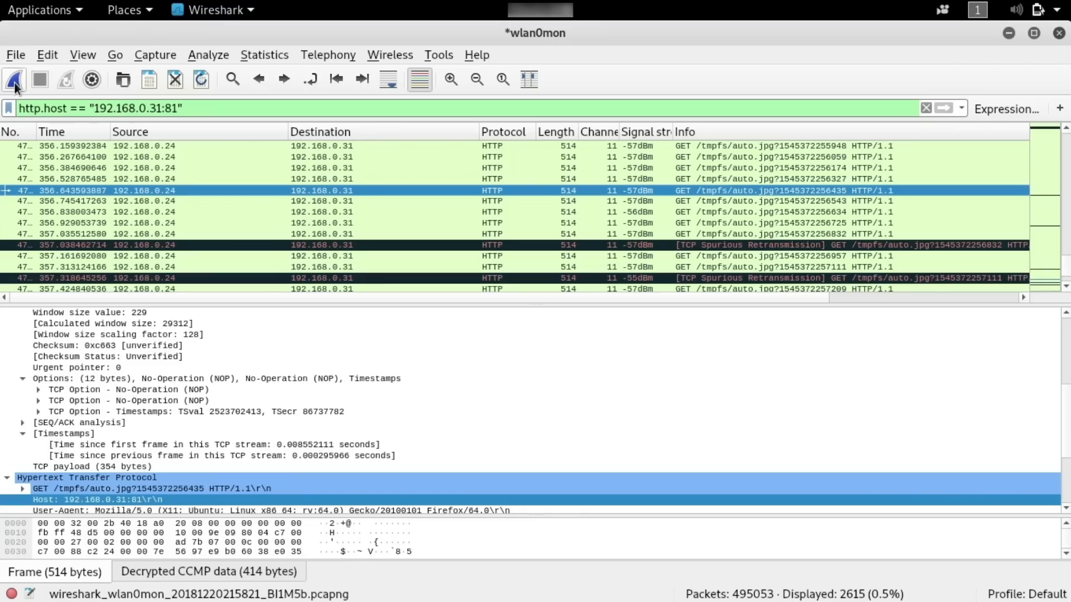
# - Start a new live capture, discarding the previous packets without saving
pyautogui.click(14, 80)
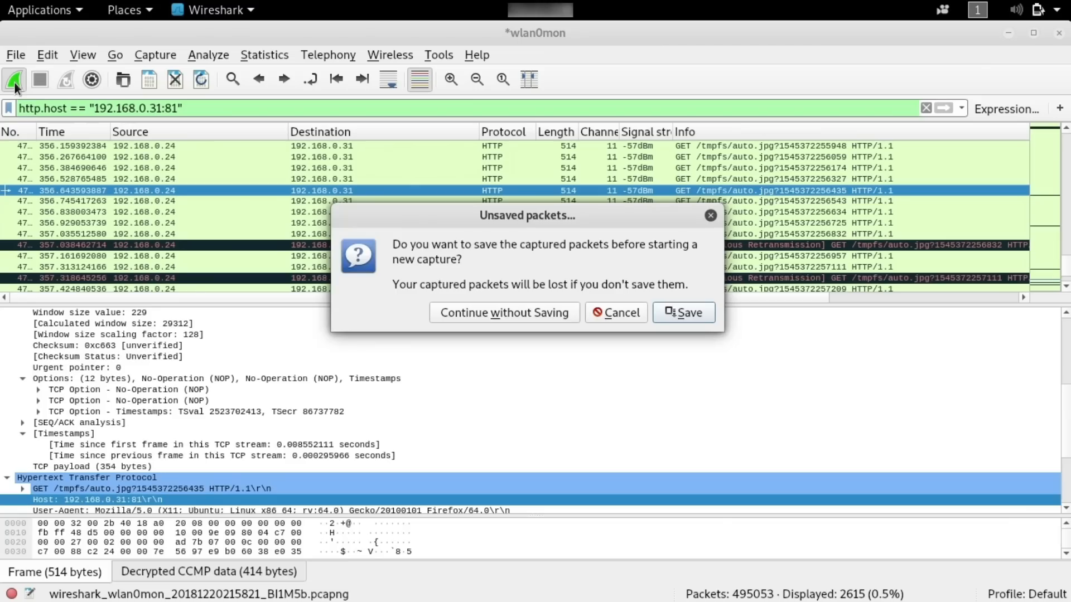
pyautogui.click(504, 312)
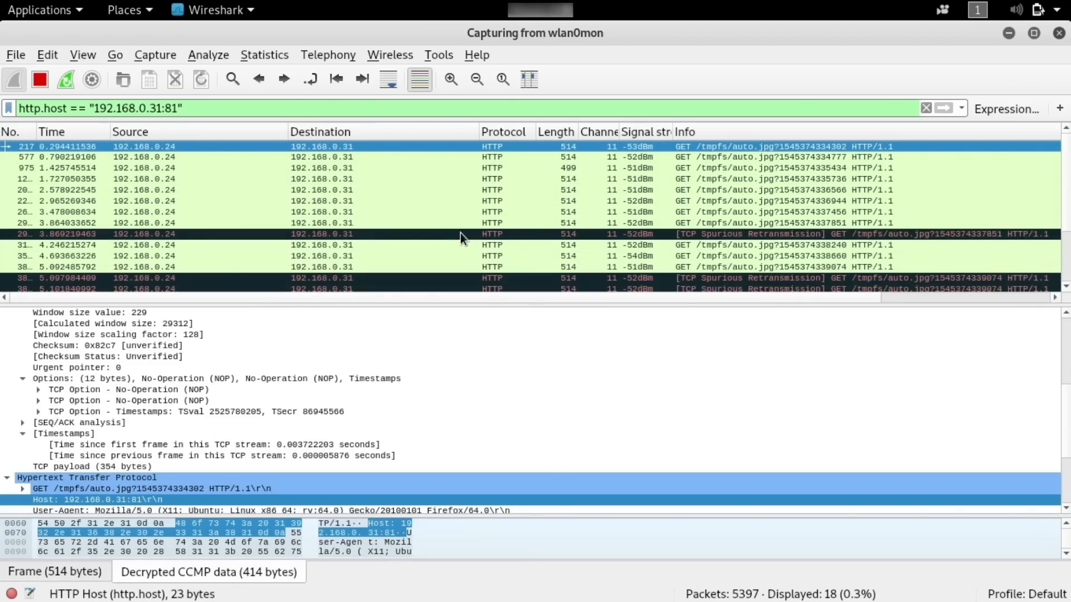
pyautogui.moveTo(764, 182)
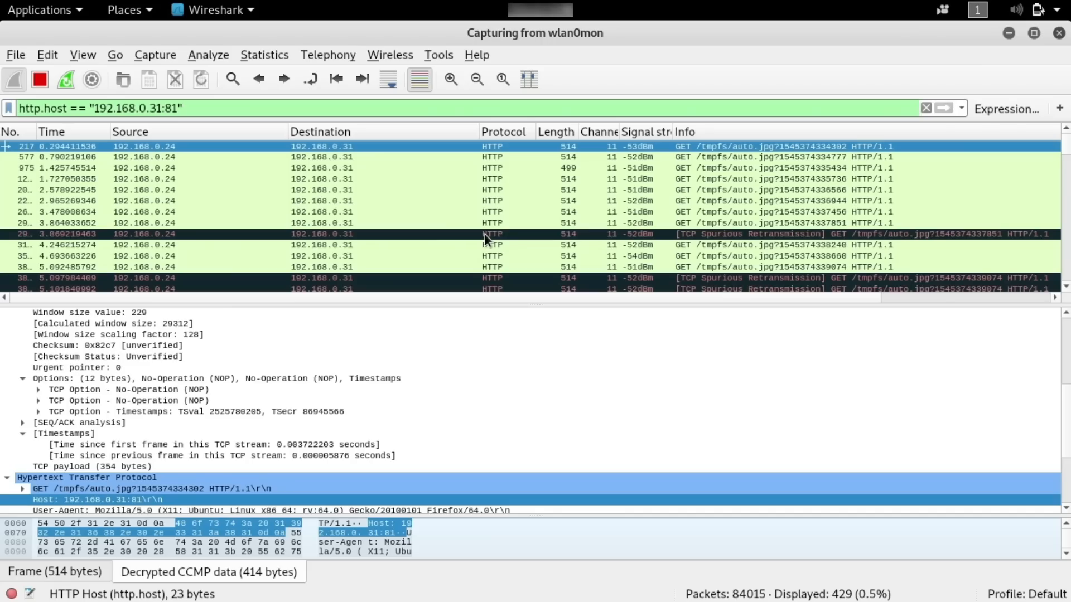
pyautogui.moveTo(426, 169)
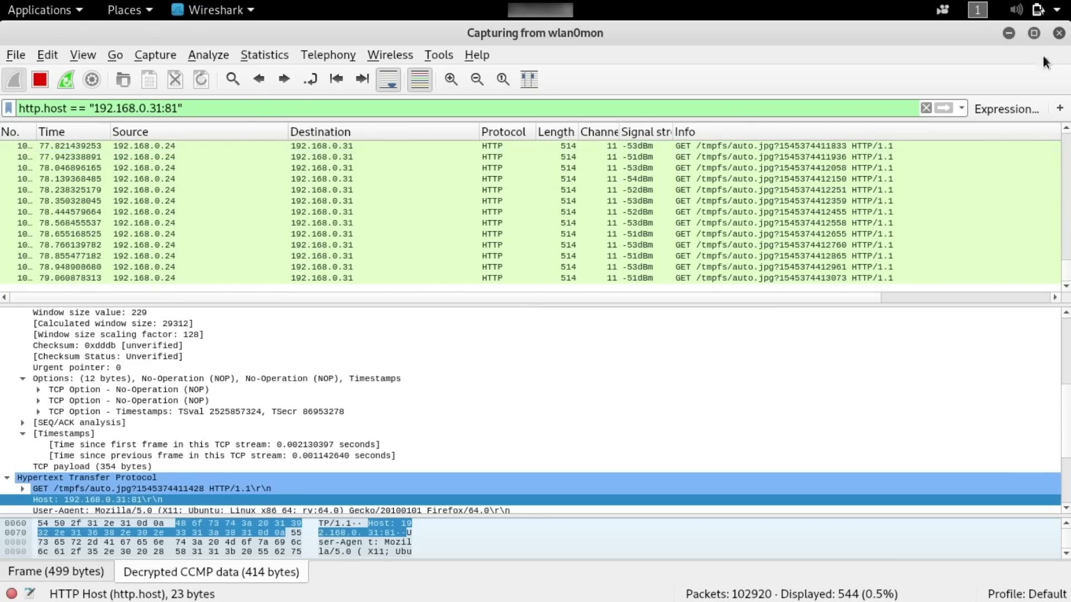
# - Clear the http.host display filter to show all wireless traffic
pyautogui.click(926, 108)
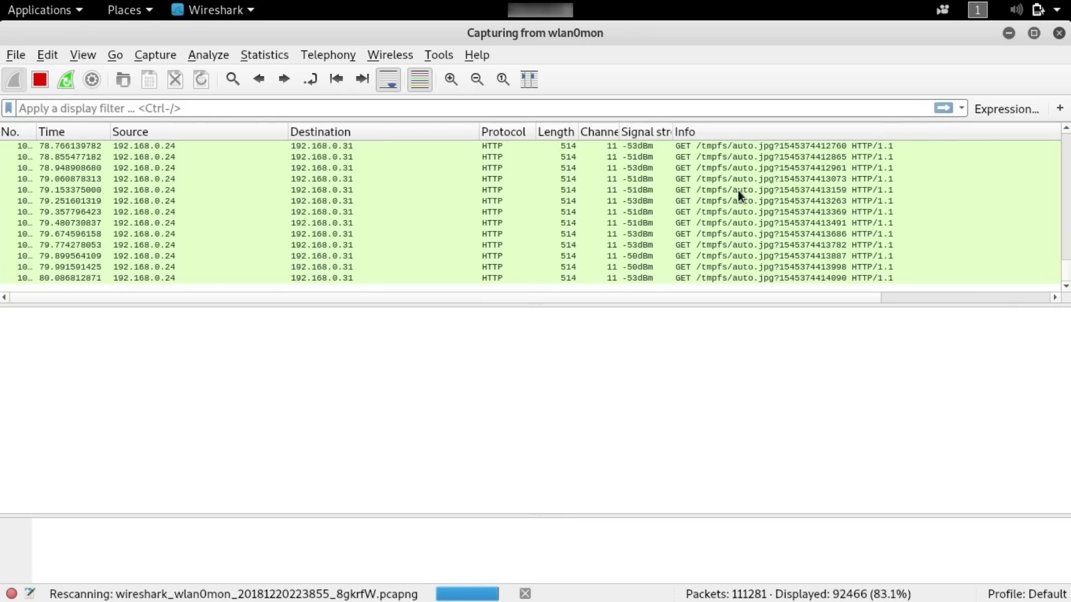
pyautogui.click(478, 212)
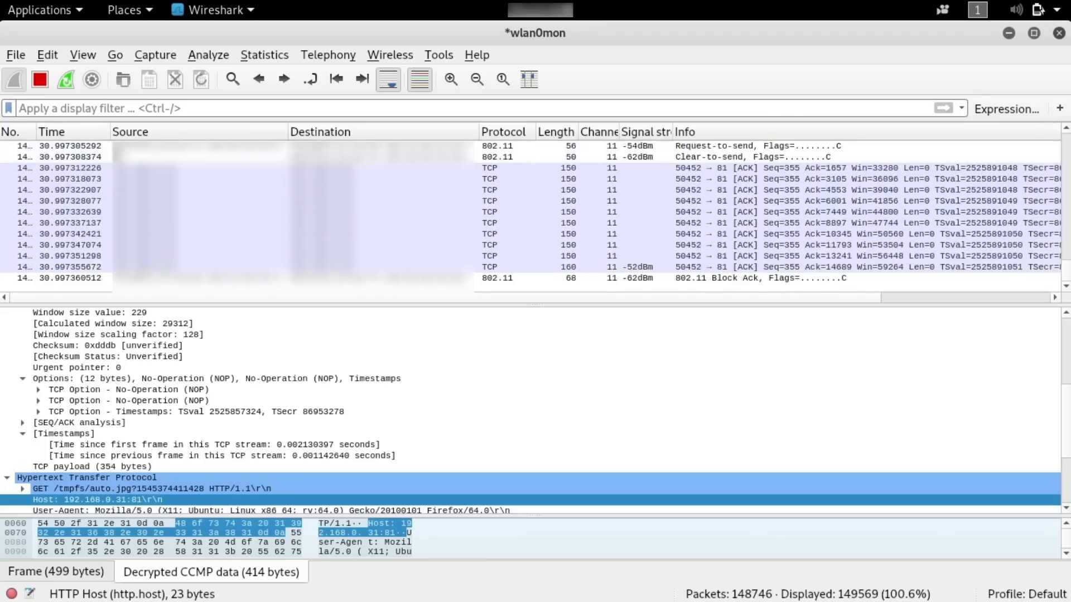
pyautogui.moveTo(40, 79)
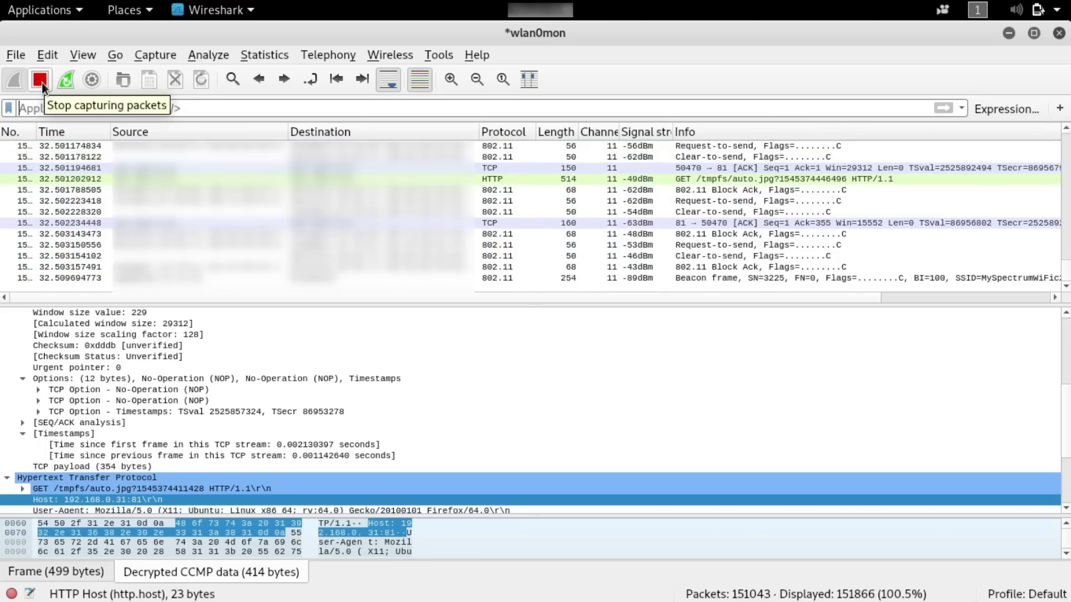
# - Stop the capture and select the request's Host header 192.168.0.31:81
pyautogui.click(40, 80)
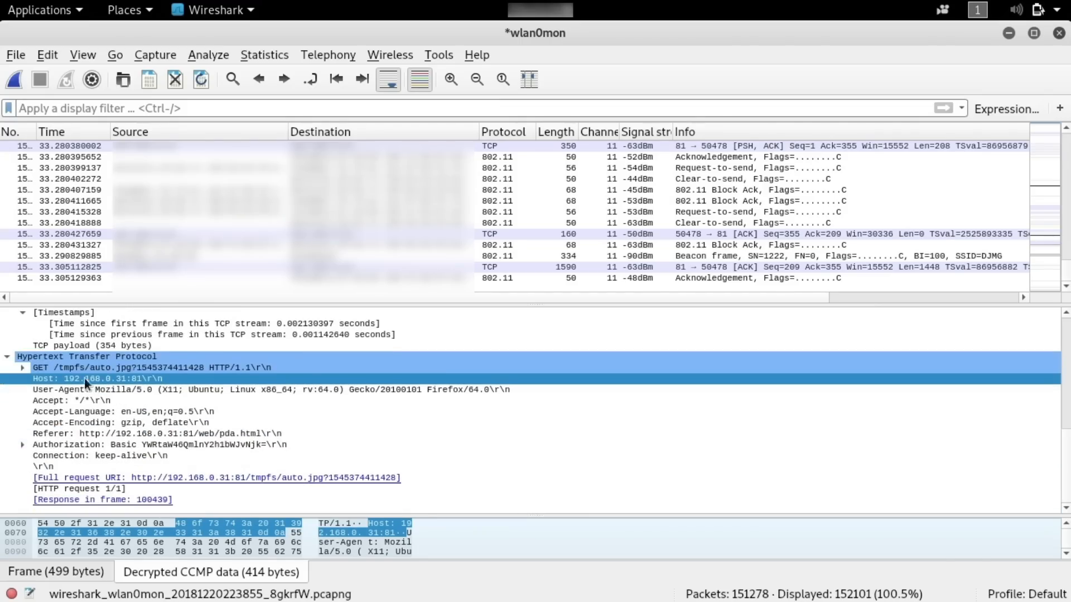
pyautogui.moveTo(110, 368)
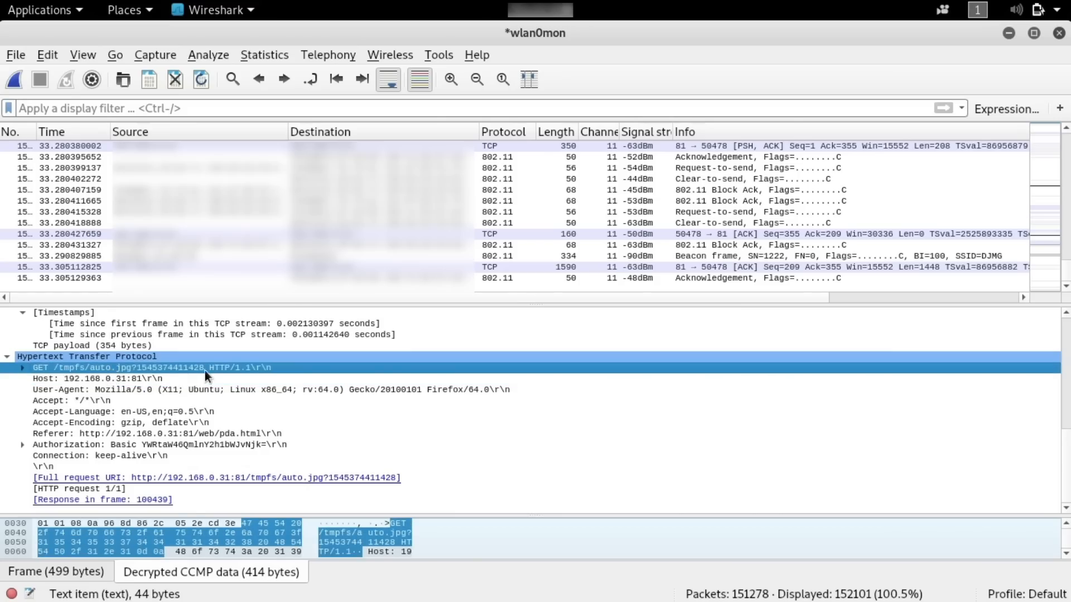
pyautogui.moveTo(162, 396)
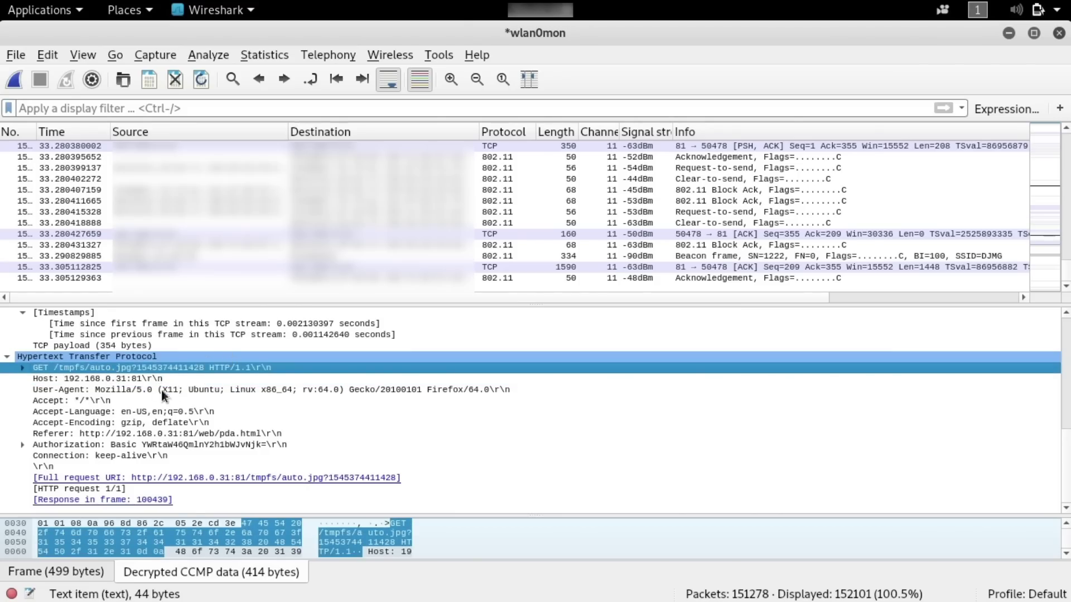
pyautogui.click(97, 378)
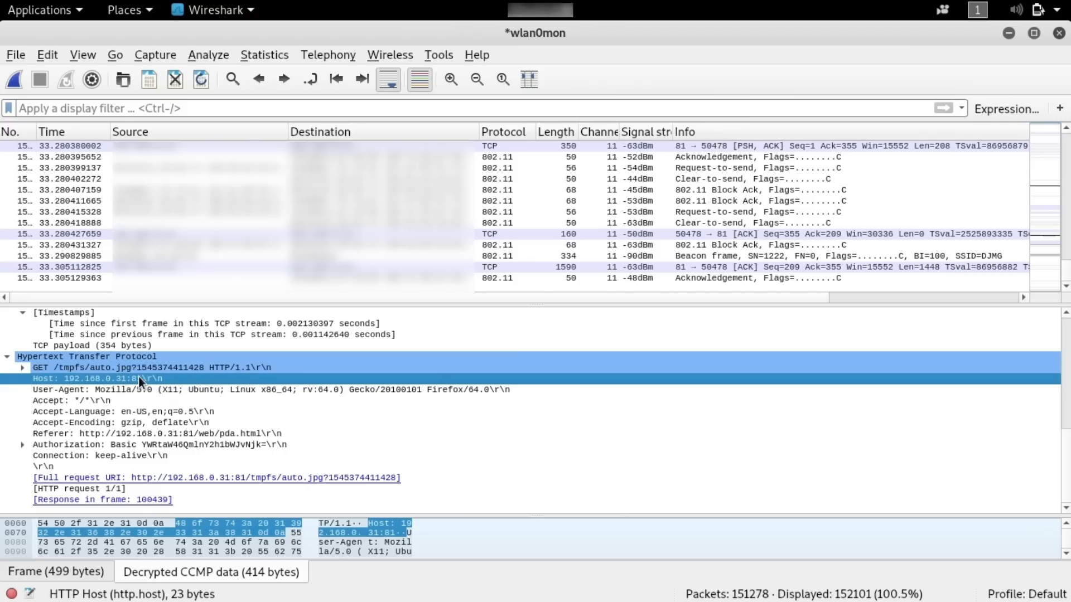
pyautogui.moveTo(166, 404)
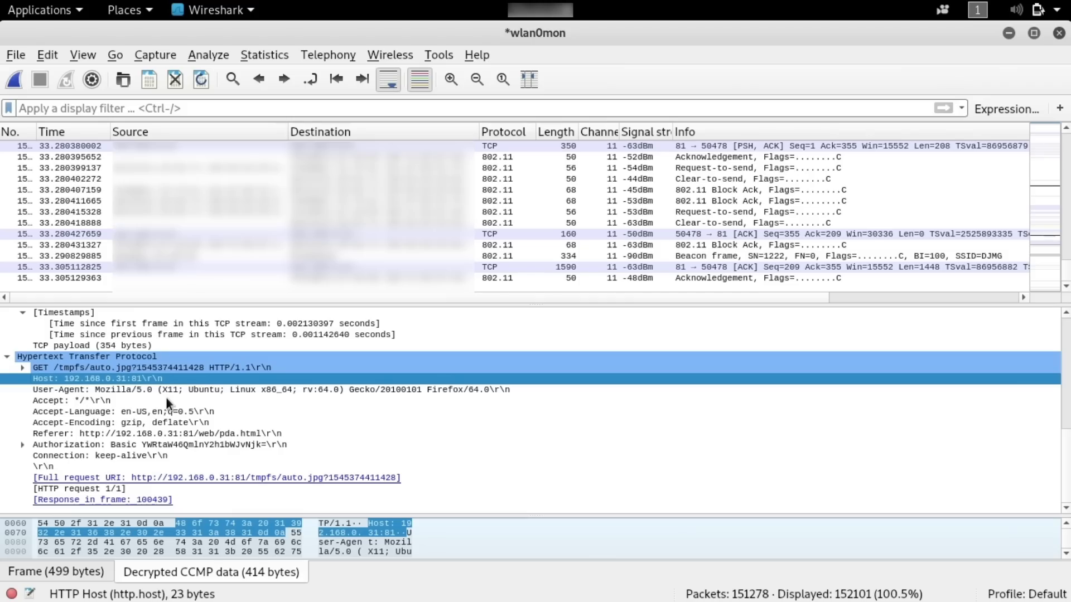
pyautogui.moveTo(189, 495)
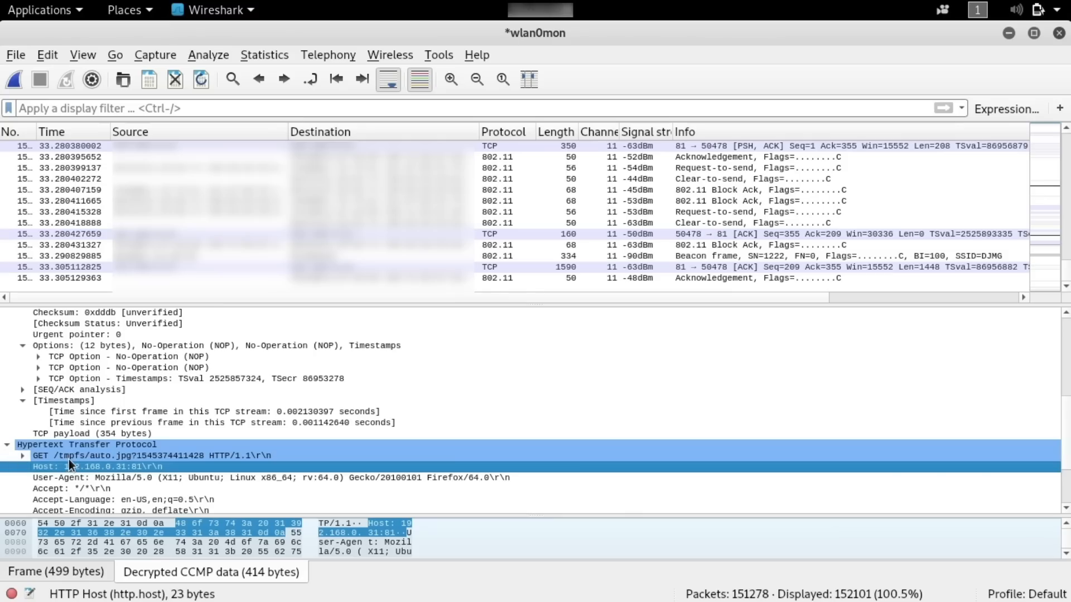
# - Apply the Host field as a filter: http.host == "192.168.0.31:81"
pyautogui.rightClick(68, 466)
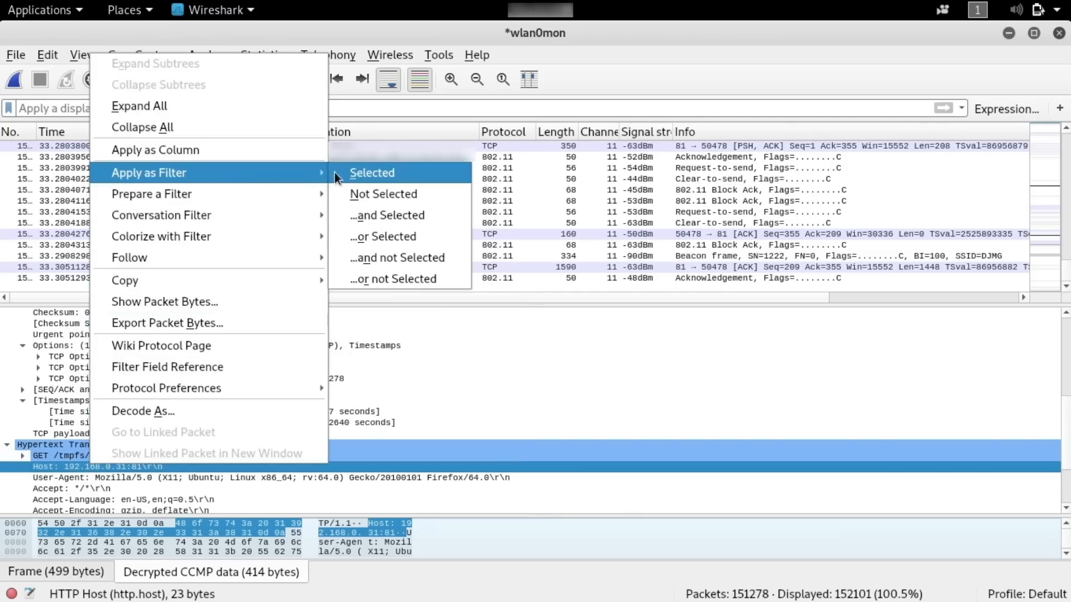
pyautogui.click(371, 172)
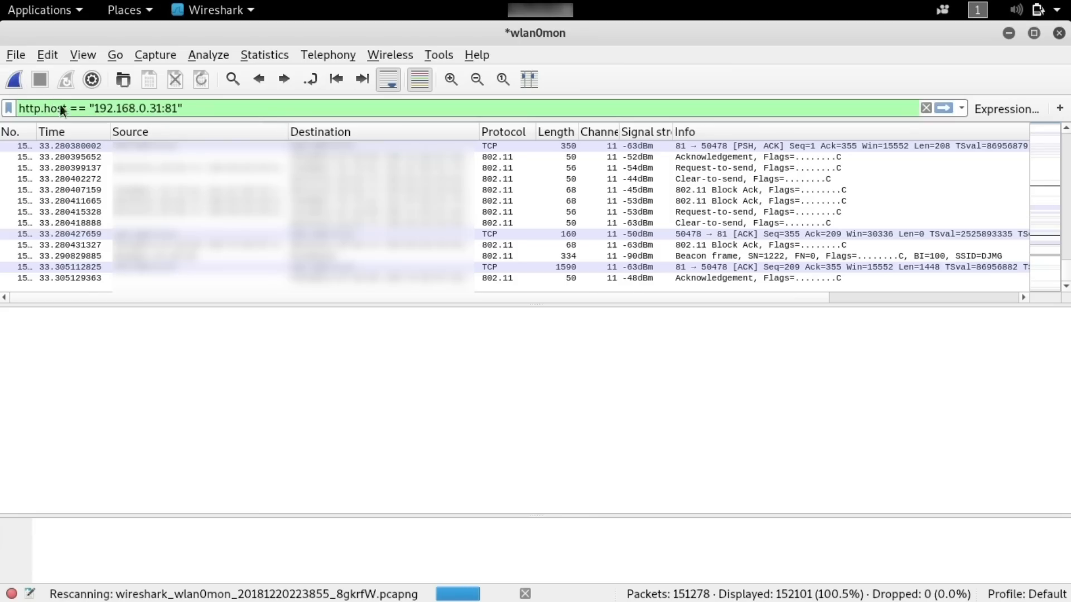
pyautogui.moveTo(389, 325)
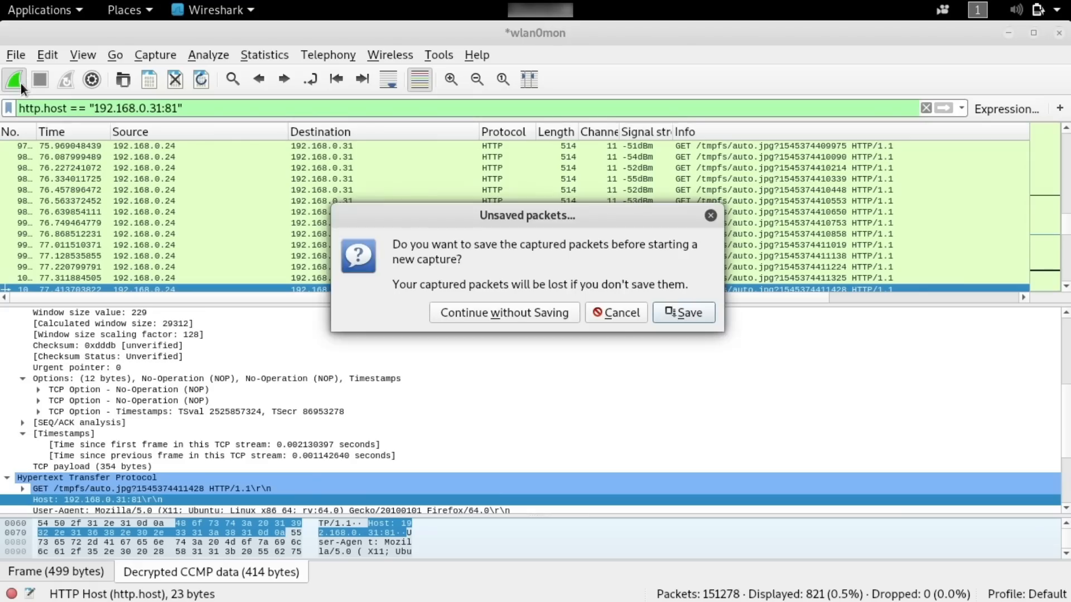
# - Discard the unsaved packets and begin a fresh filtered live capture
pyautogui.click(504, 313)
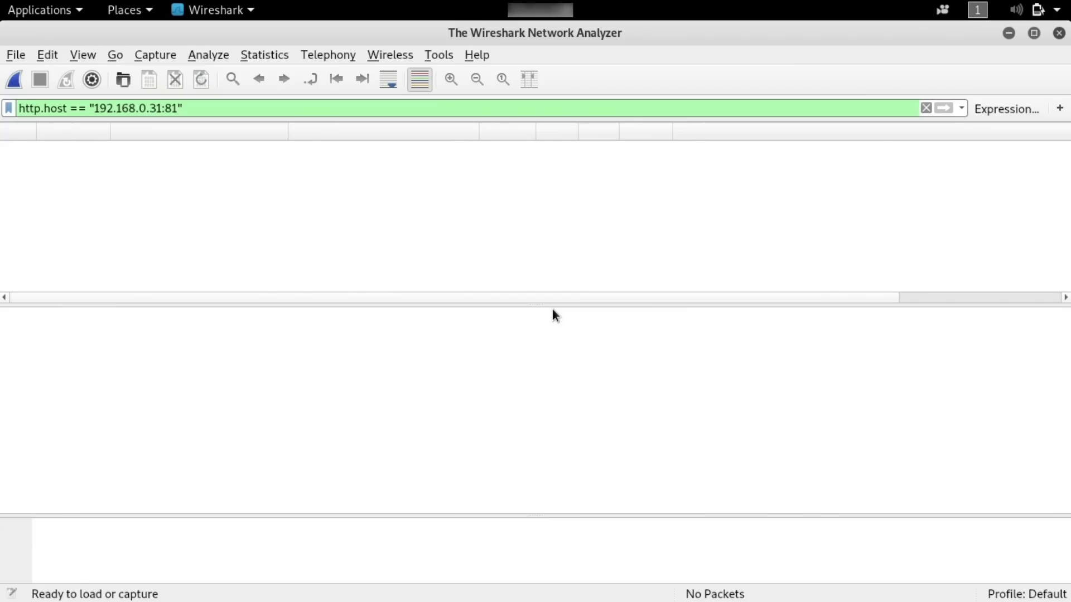
pyautogui.click(13, 80)
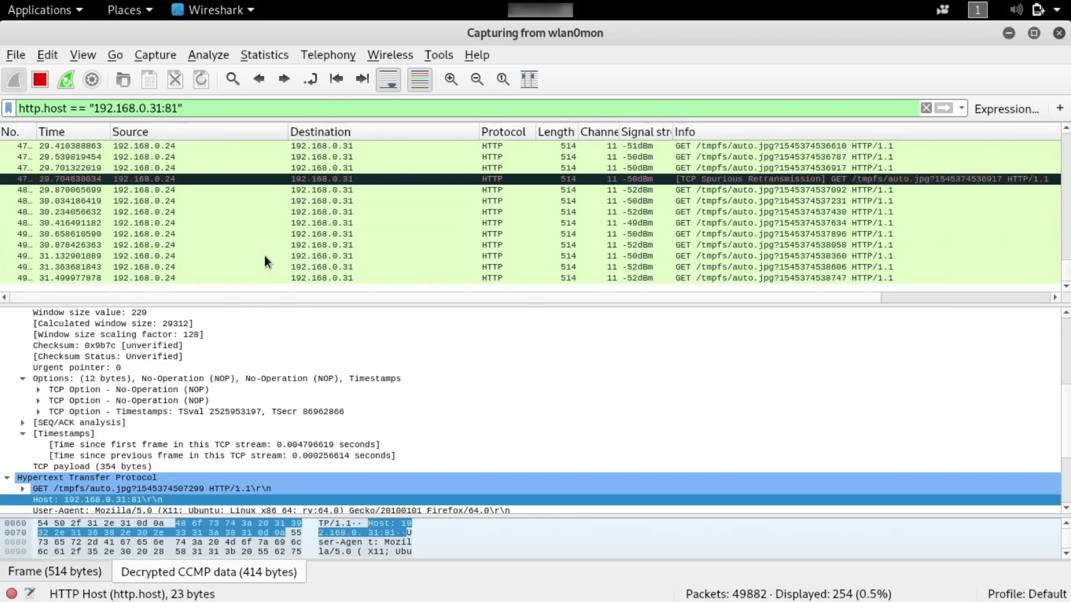
pyautogui.scroll(-3)
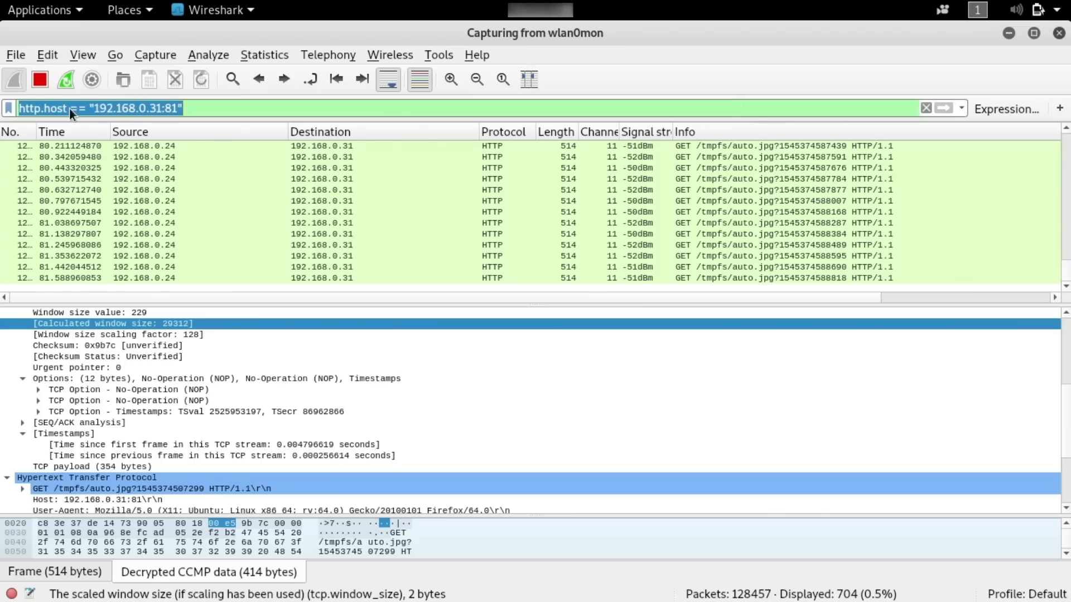
pyautogui.moveTo(134, 179)
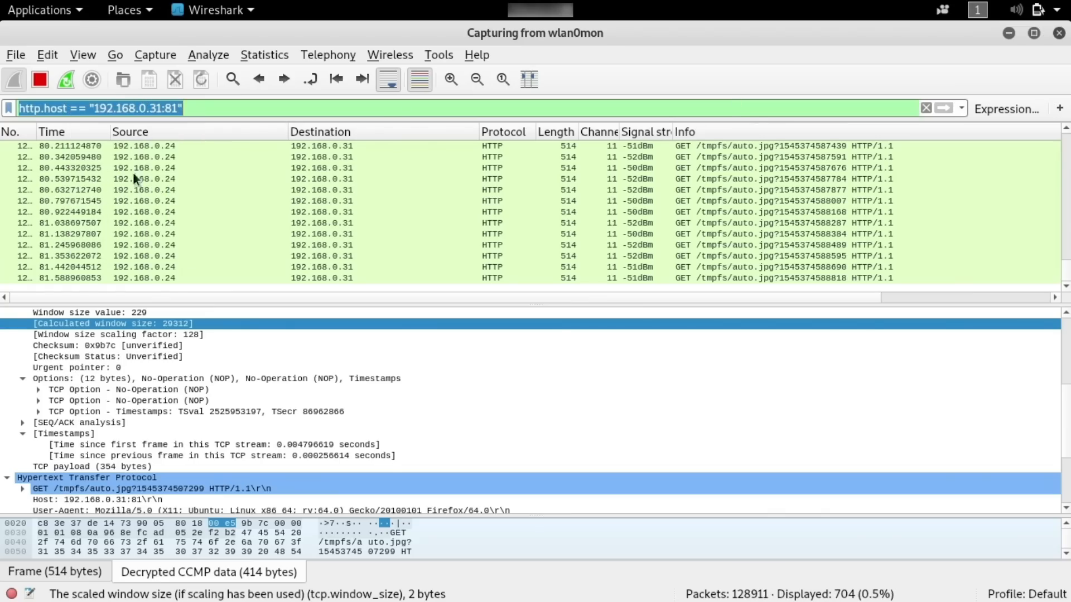
# - Clear the webcam host display filter to reveal deauthentication frames
pyautogui.click(926, 107)
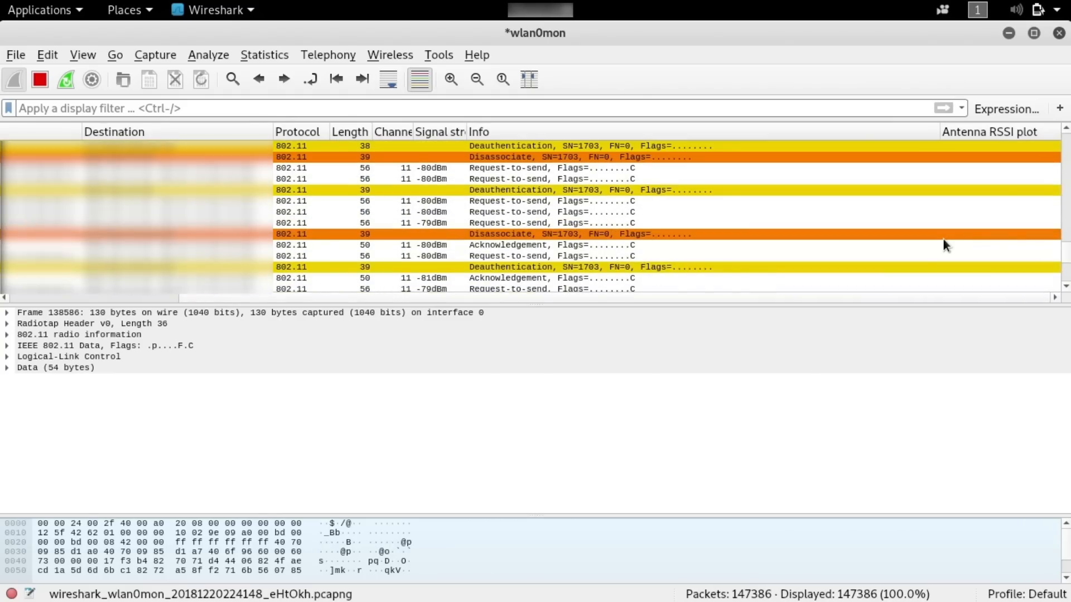
pyautogui.moveTo(788, 224)
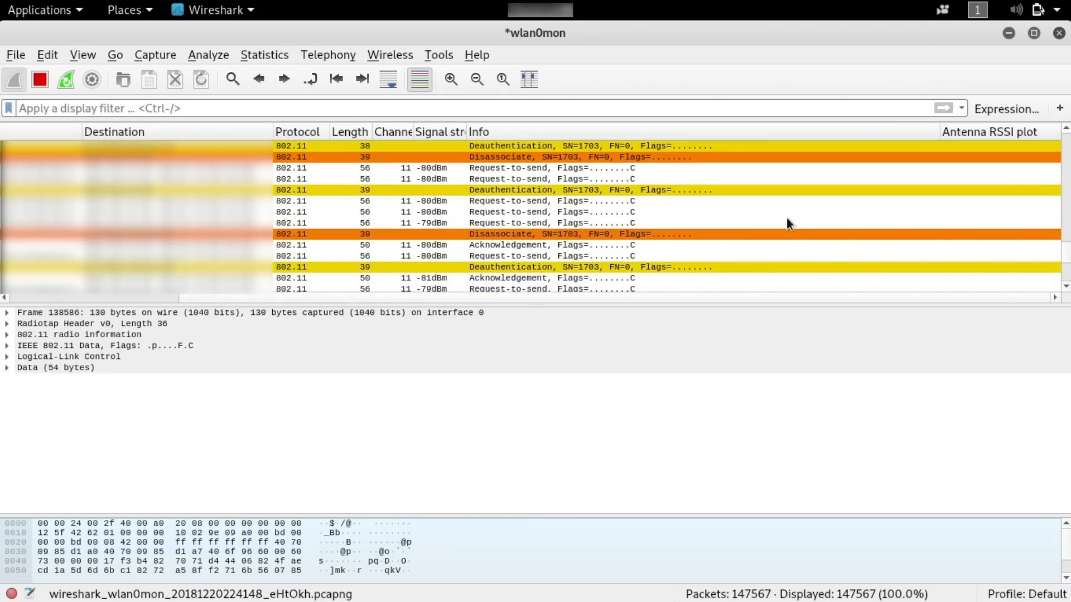
pyautogui.scroll(-3)
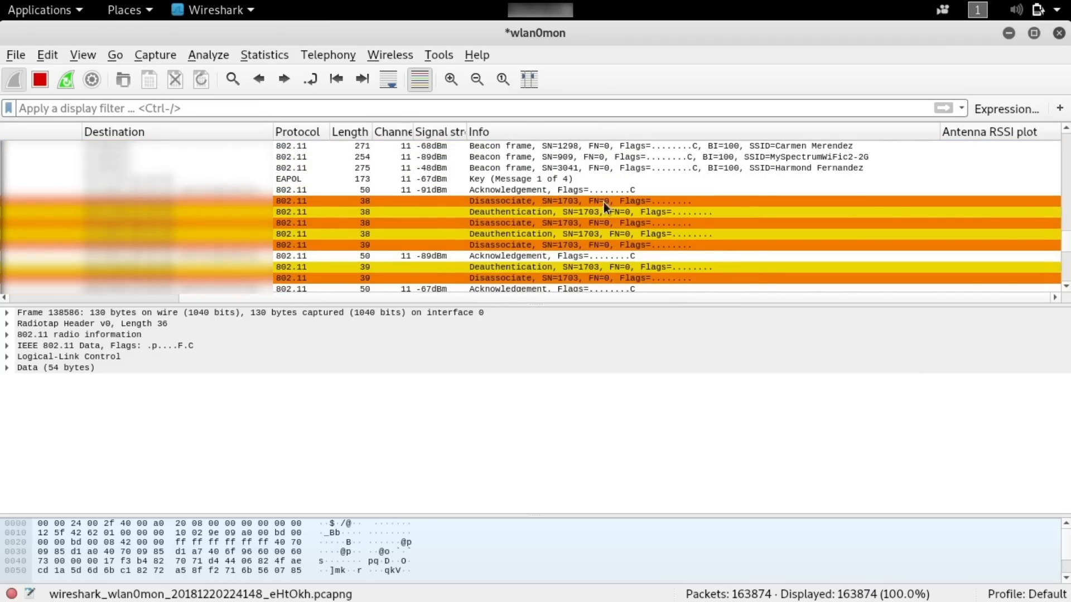
pyautogui.moveTo(580, 179)
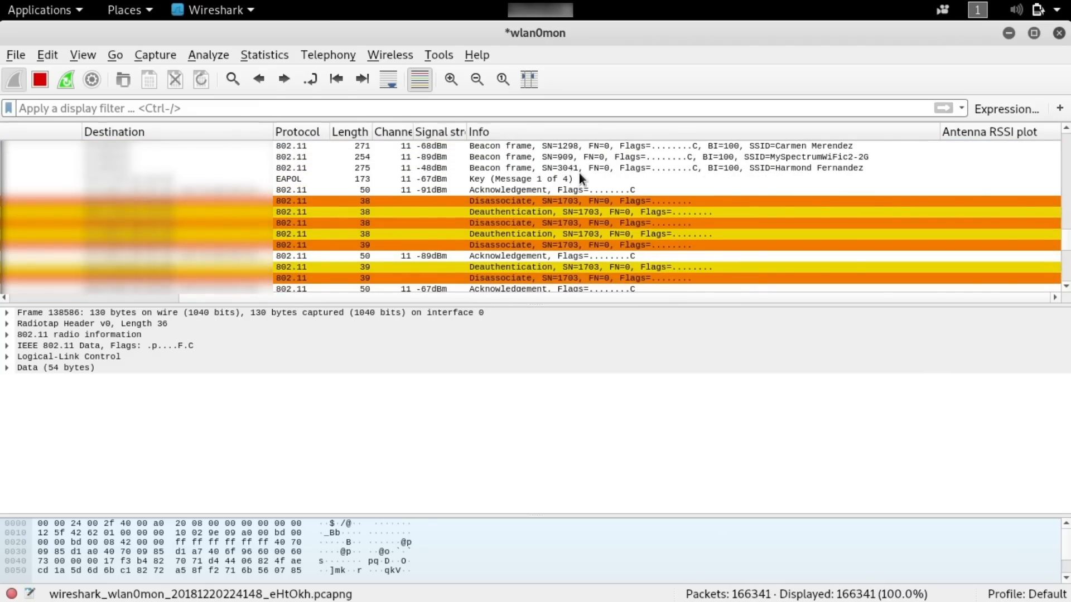
pyautogui.click(520, 178)
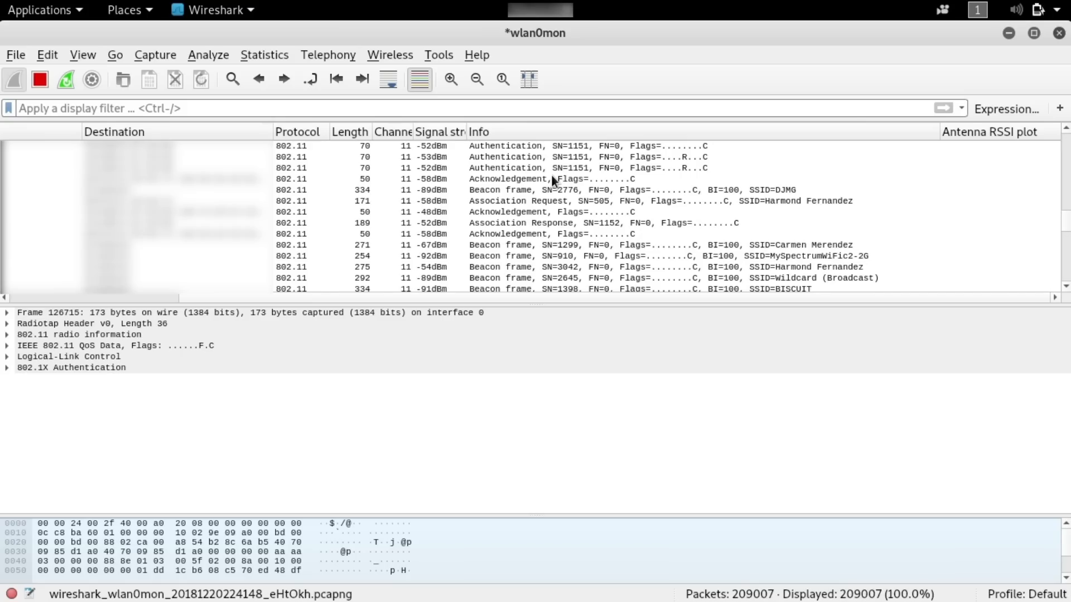
pyautogui.moveTo(228, 34)
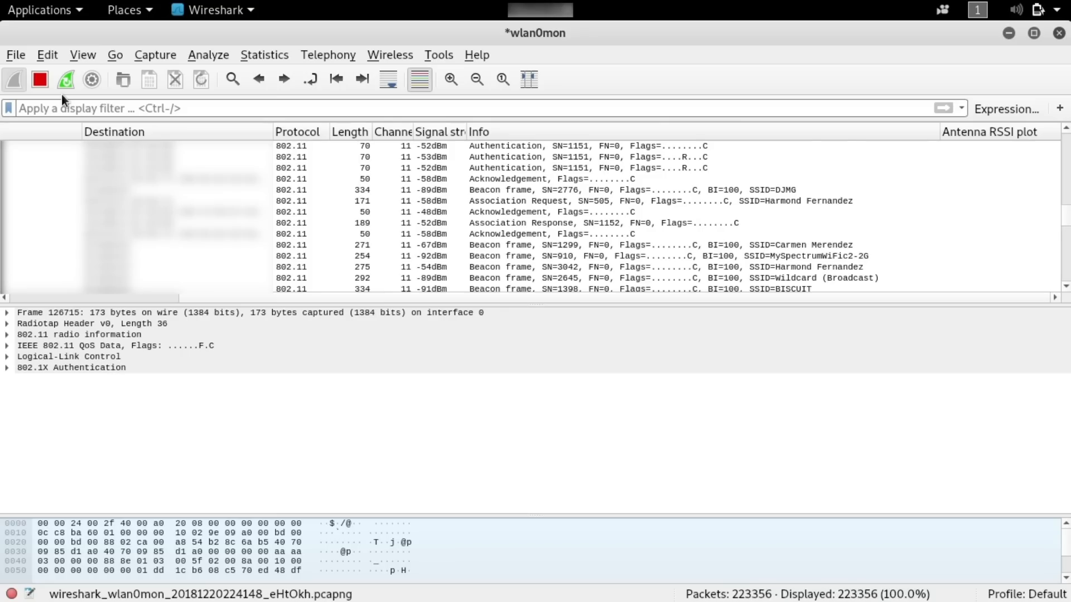
# - Open the Edit menu to reach Preferences
pyautogui.click(47, 55)
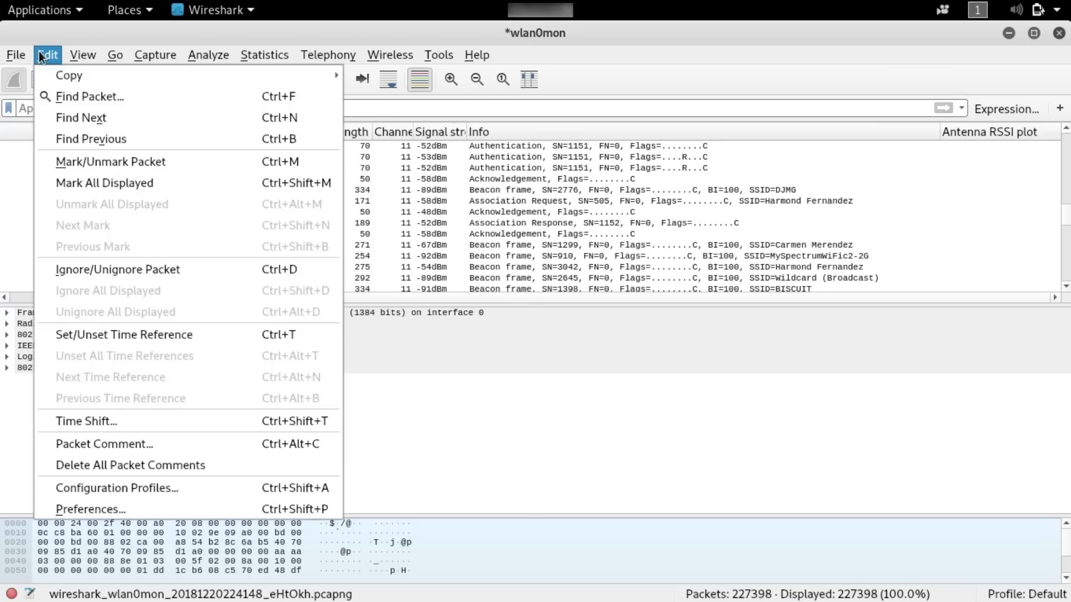
pyautogui.moveTo(90, 509)
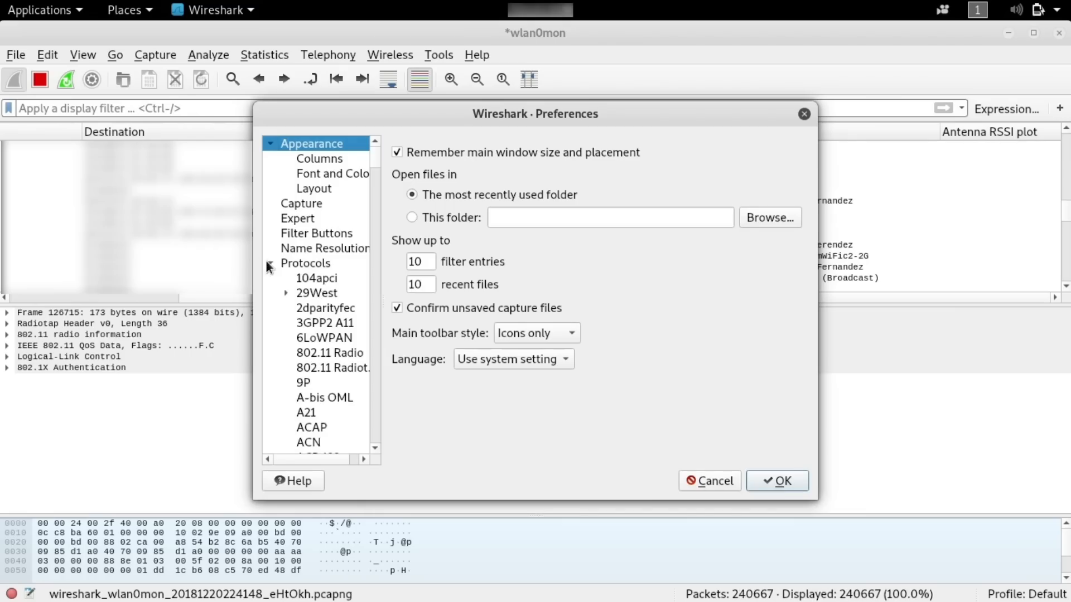
# - Expand Protocols and select IEEE 802.11 in the Preferences tree
pyautogui.click(326, 308)
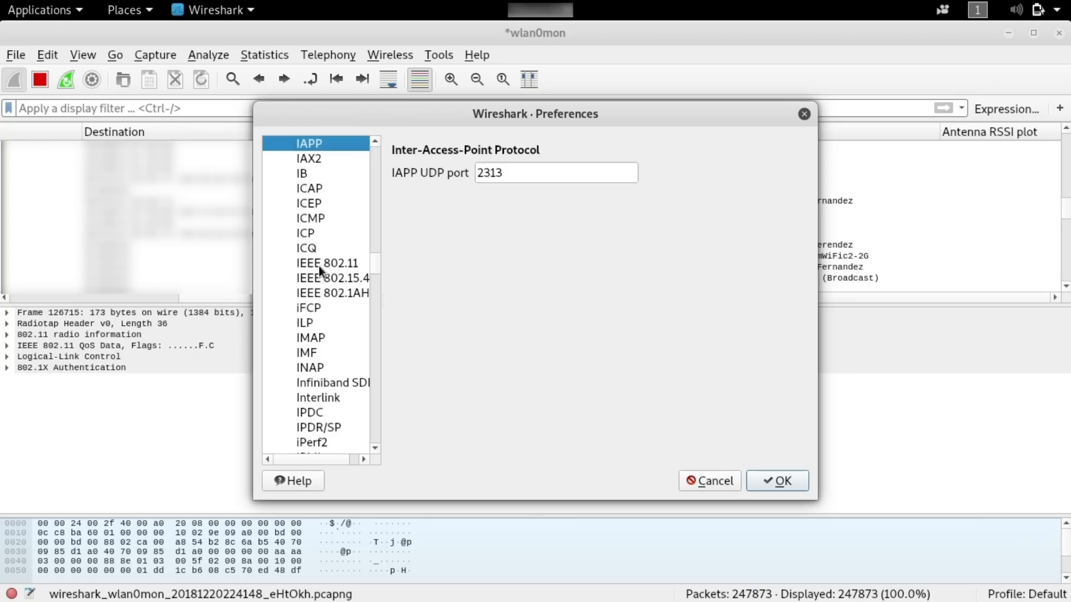
pyautogui.click(327, 263)
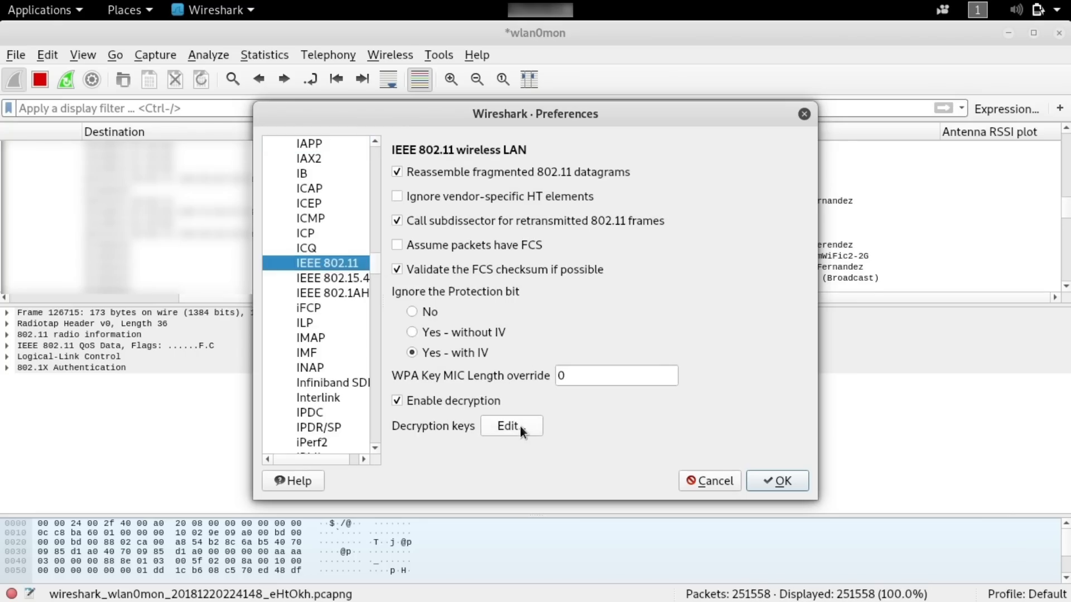
# - Open the Decryption keys editor and set the key entry type to wpa-pwd
pyautogui.click(508, 426)
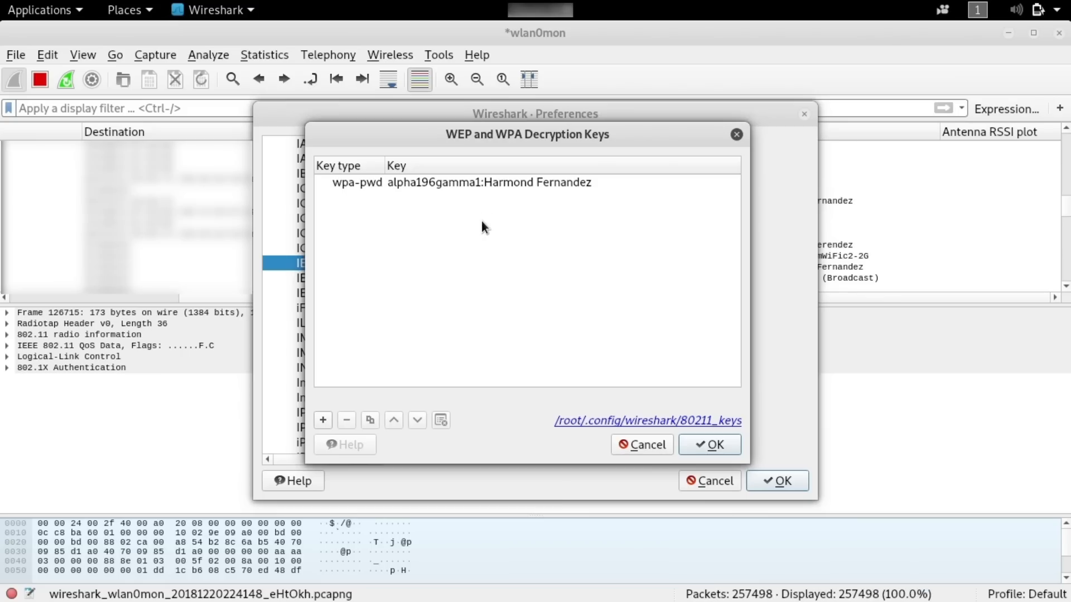
pyautogui.moveTo(442, 201)
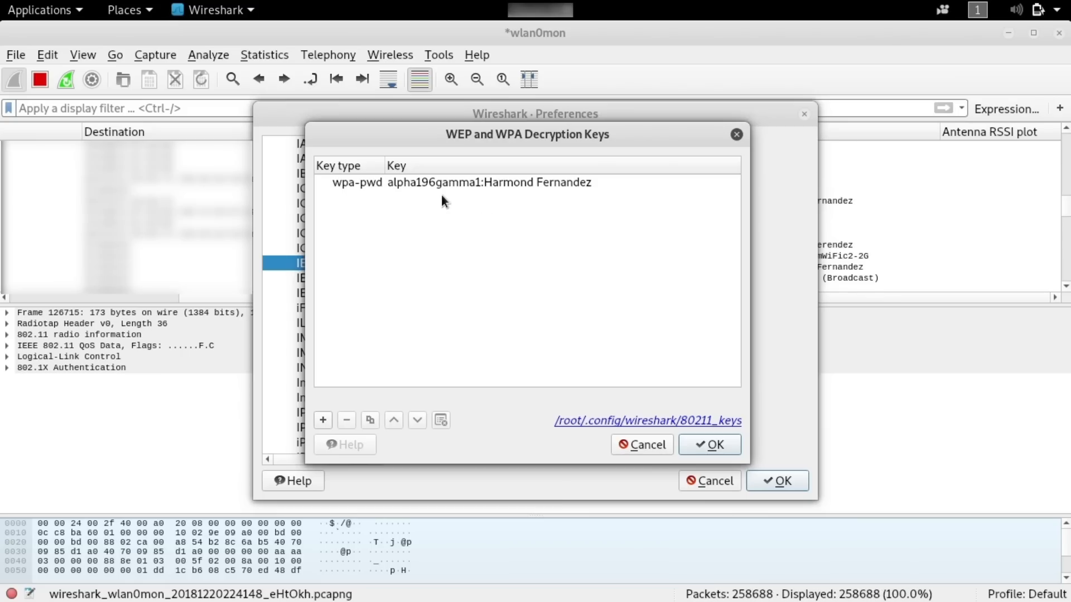
pyautogui.moveTo(559, 204)
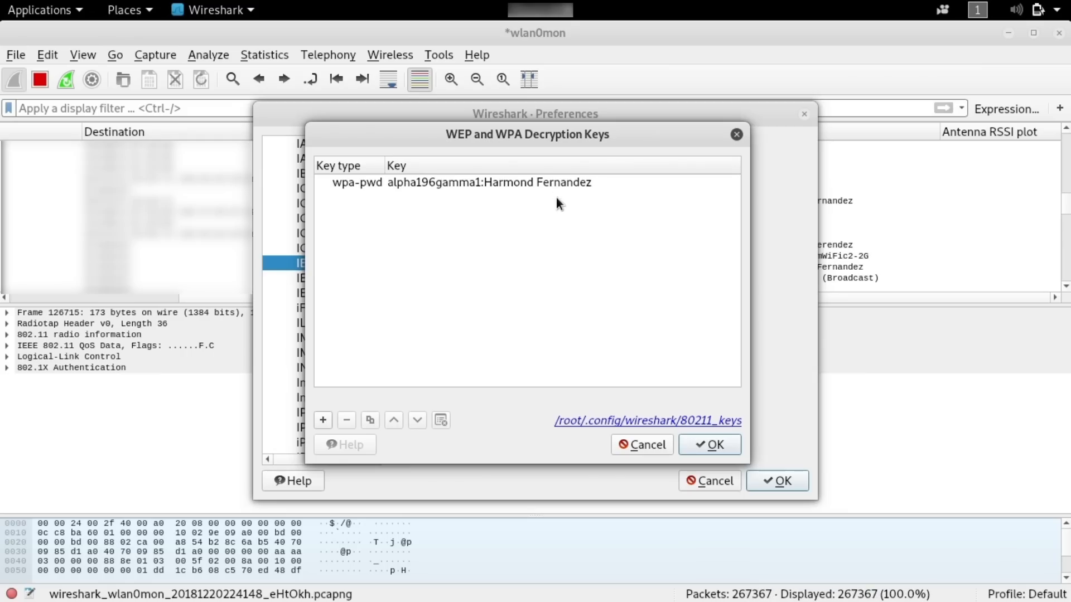
pyautogui.moveTo(362, 187)
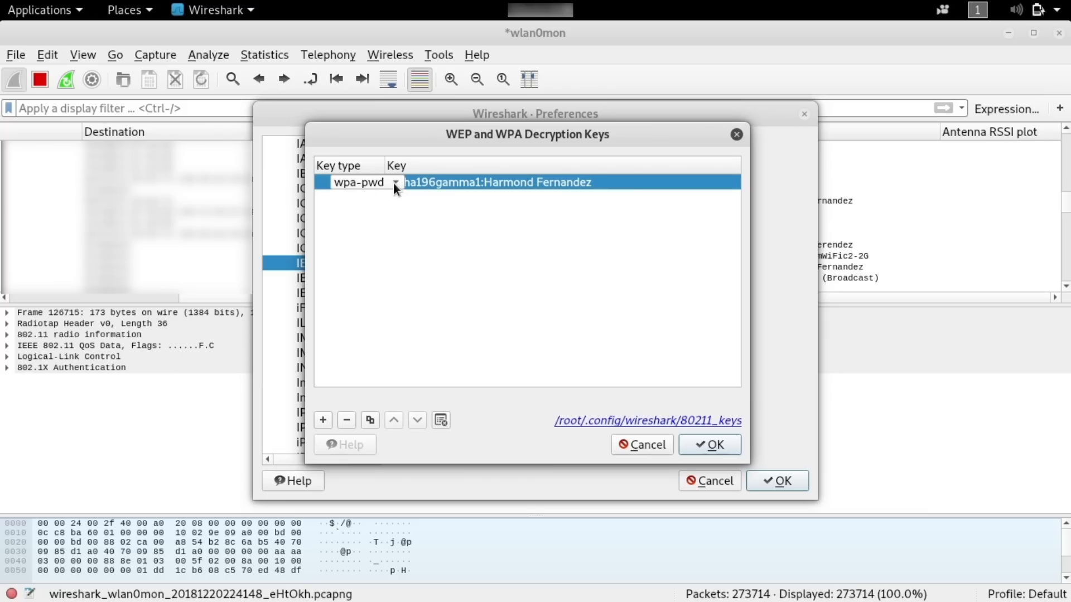
pyautogui.click(366, 183)
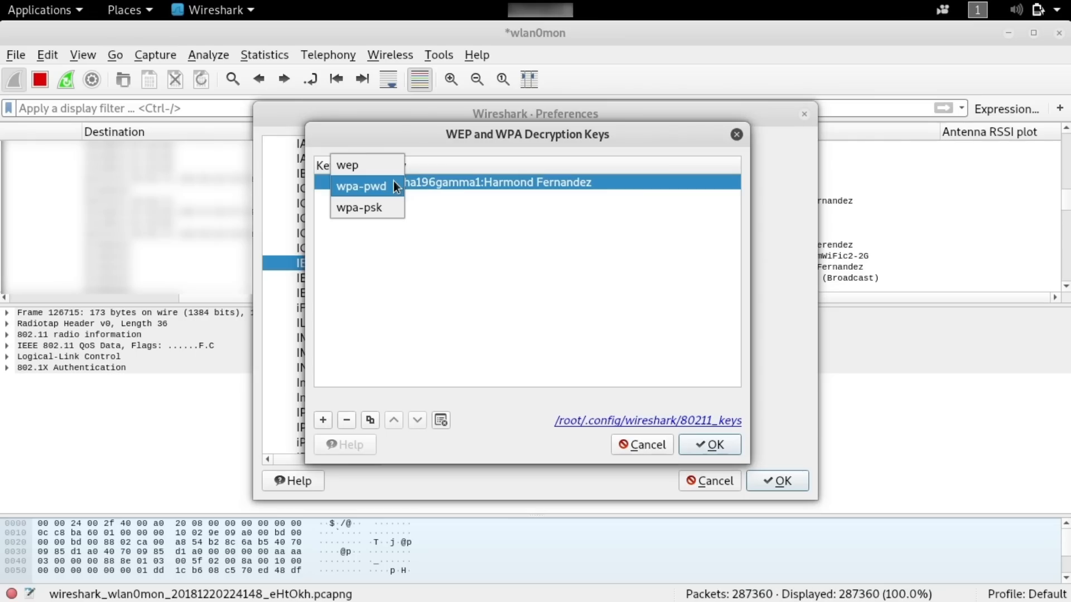
pyautogui.click(360, 185)
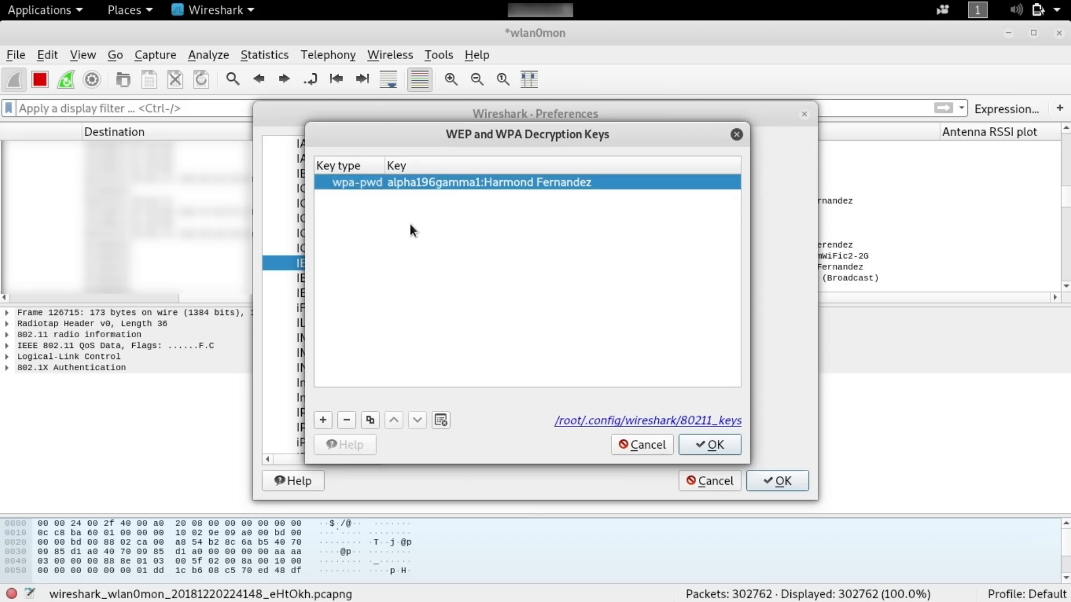
pyautogui.moveTo(515, 314)
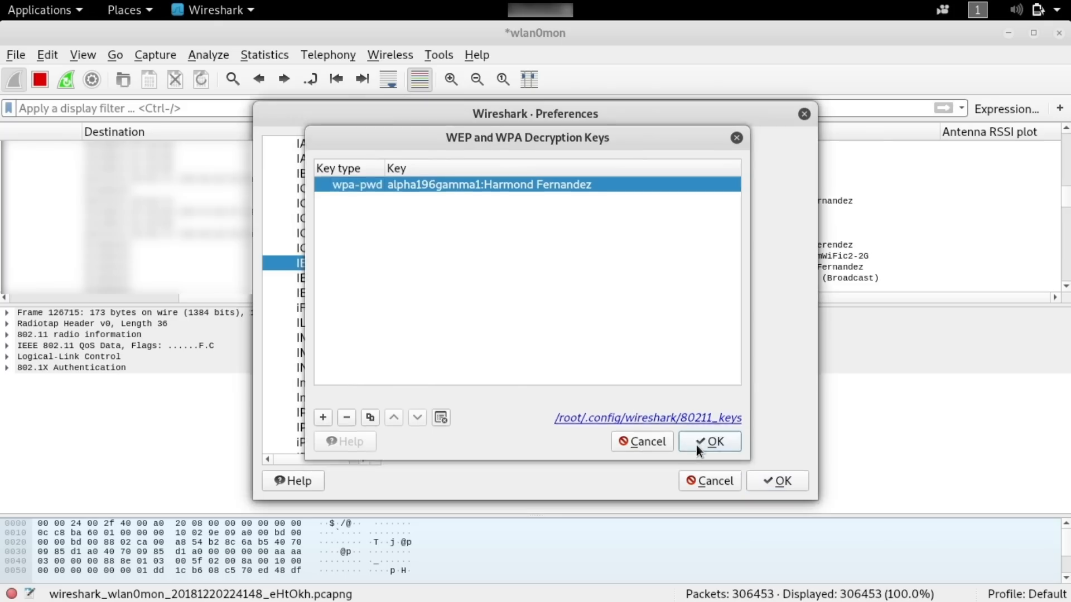
# - Confirm the wpa-pwd key list and close Preferences with OK
pyautogui.click(708, 441)
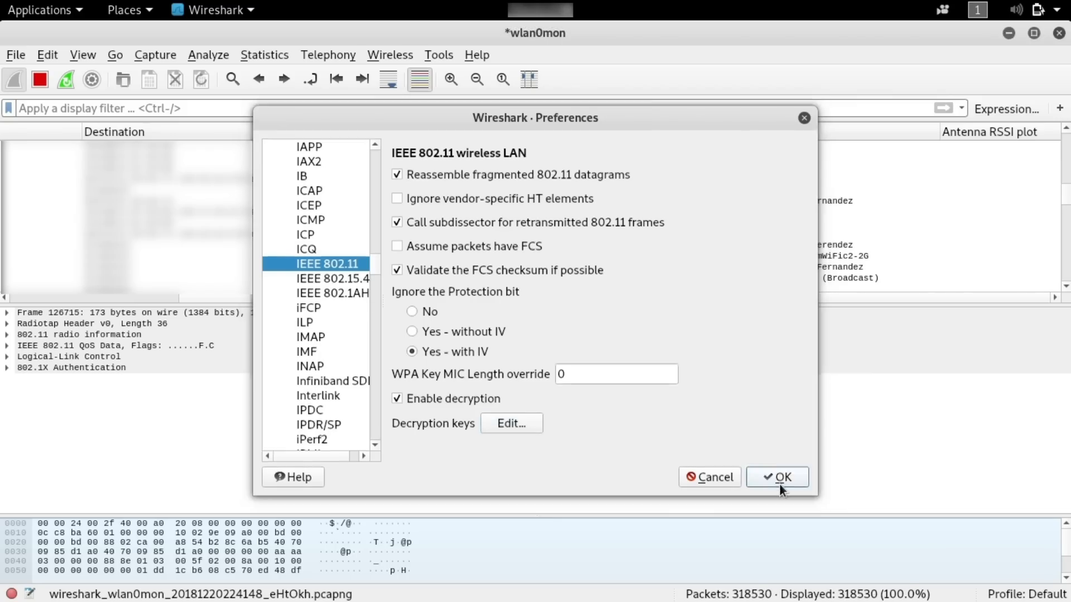
pyautogui.click(776, 476)
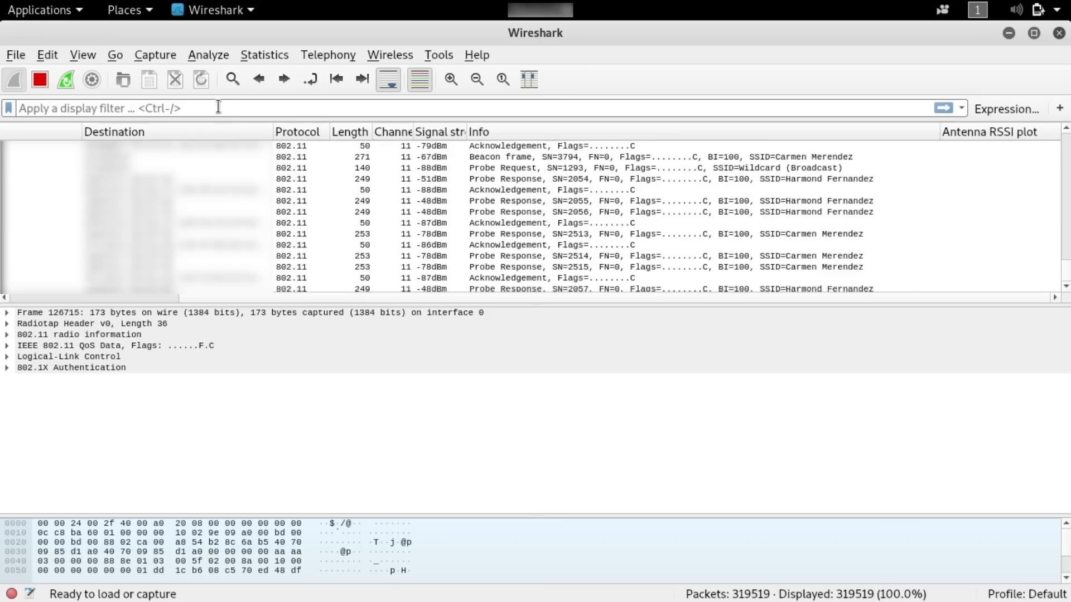
# - Paste the display filter http.host == "192.168.0.31:81" and browse the auto.jpg GET requests
pyautogui.rightClick(110, 108)
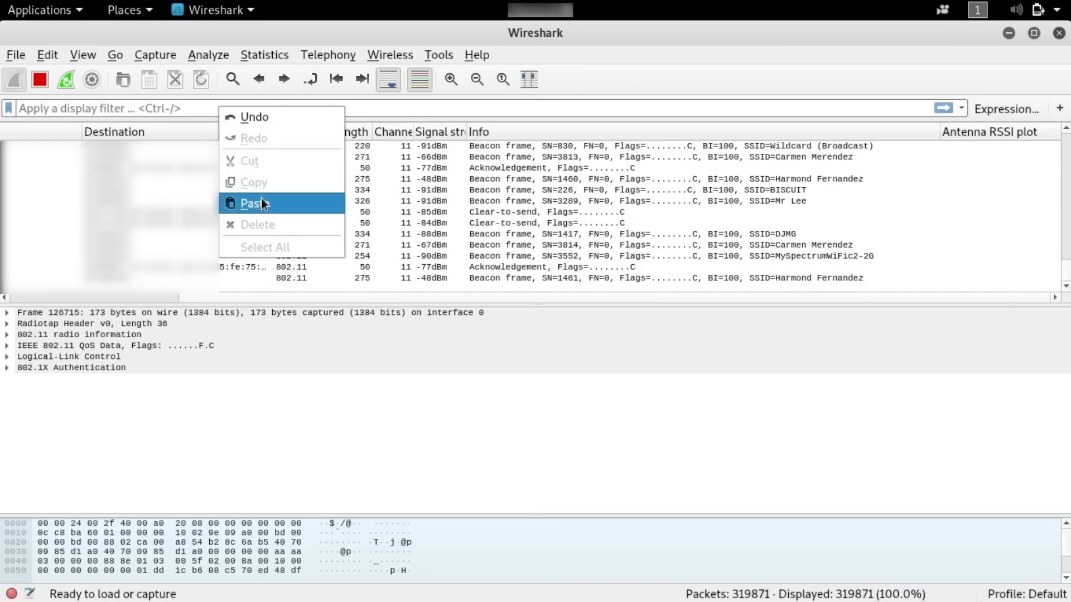
pyautogui.click(251, 203)
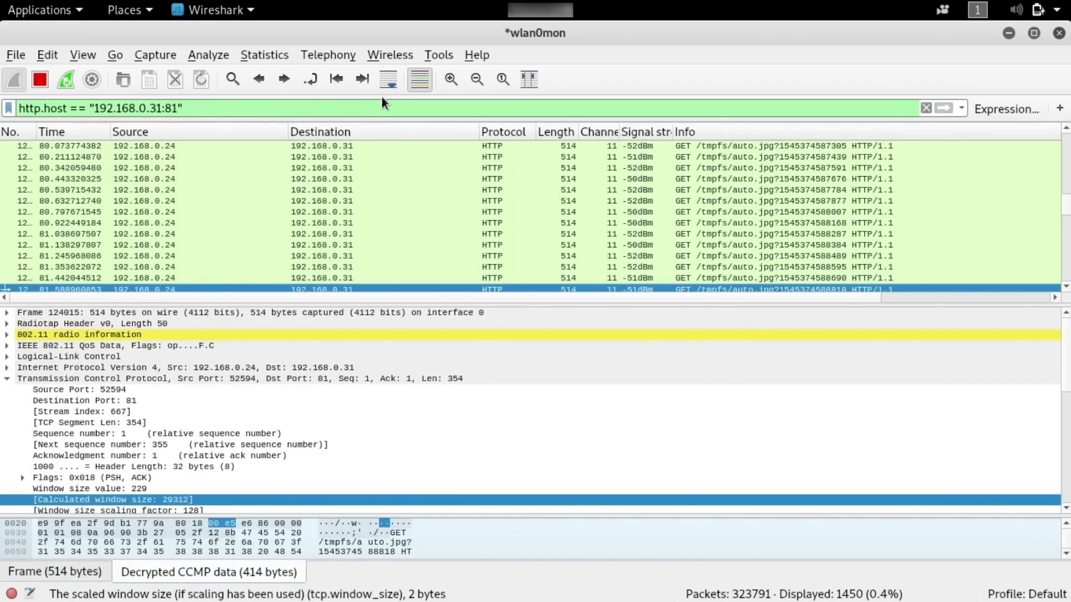
pyautogui.scroll(-3)
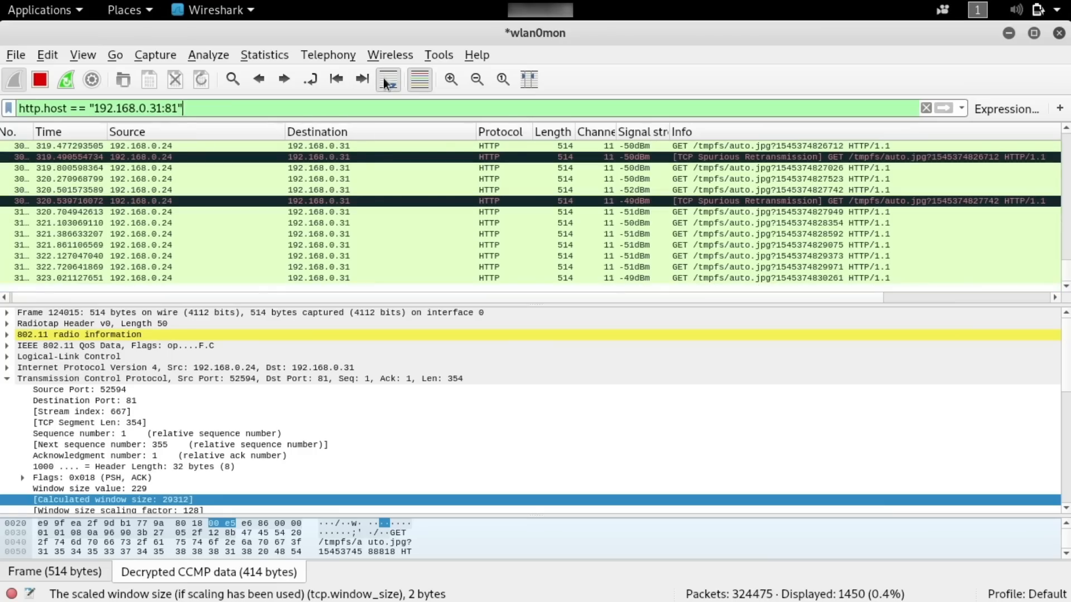
pyautogui.moveTo(533, 255)
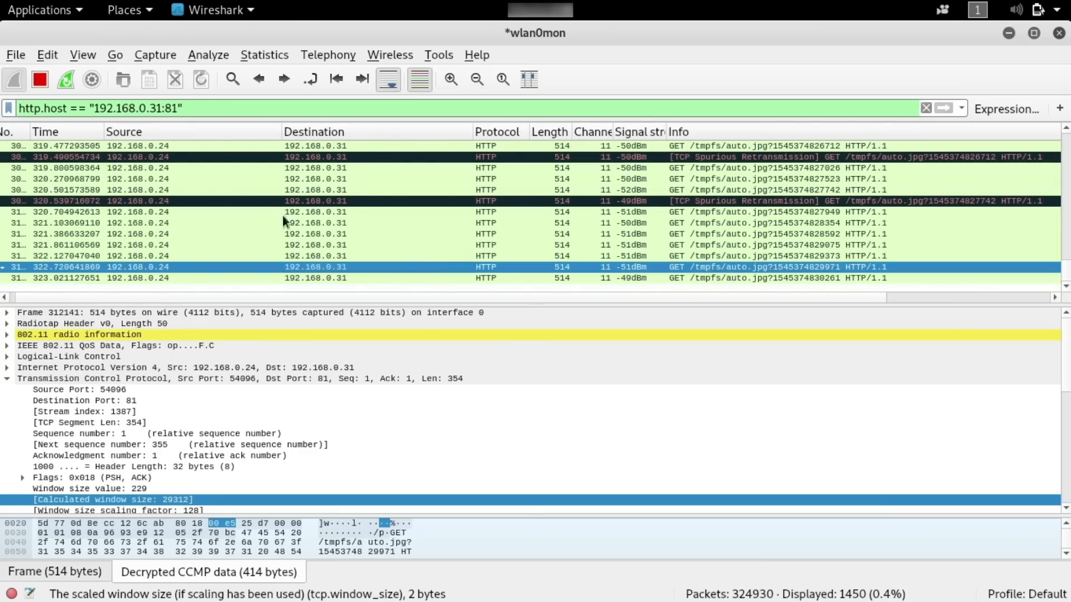
# - Stop the live capture at 325,208 packets and bring up File > Export Objects choices
pyautogui.click(39, 79)
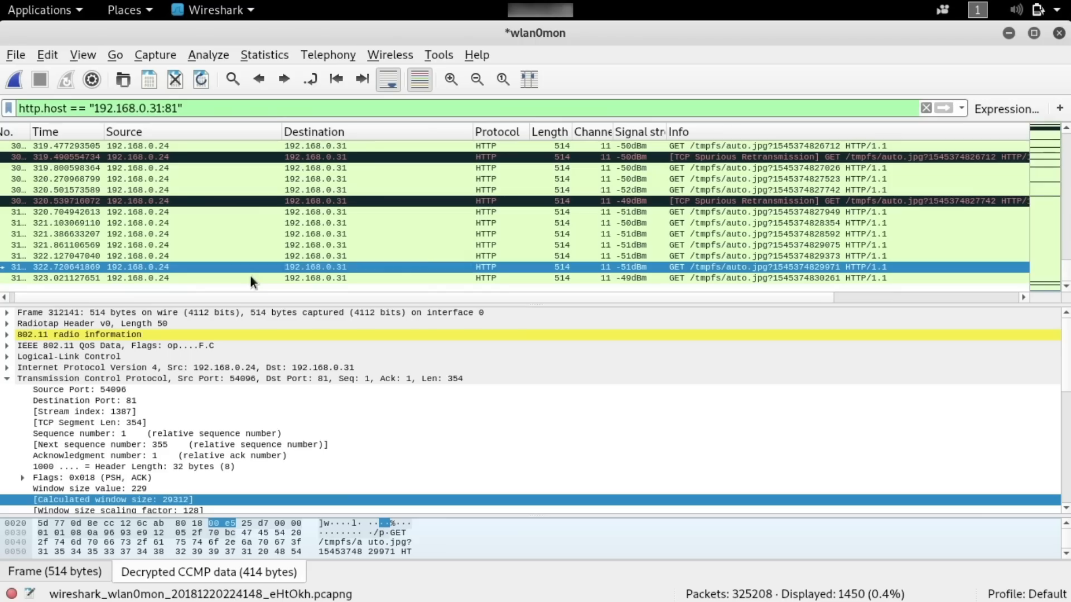
pyautogui.moveTo(181, 272)
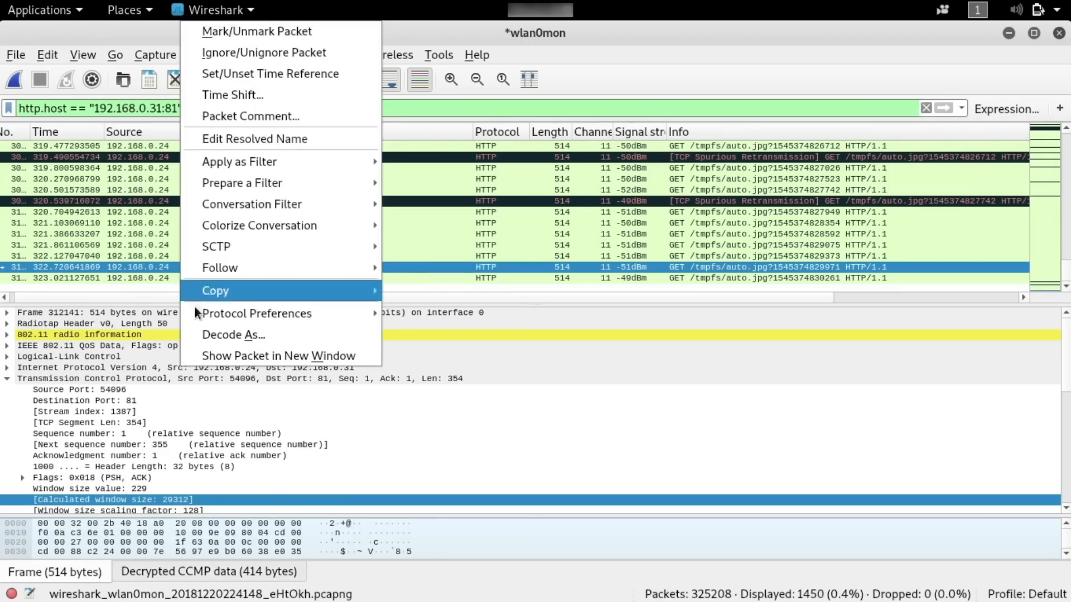
pyautogui.moveTo(216, 263)
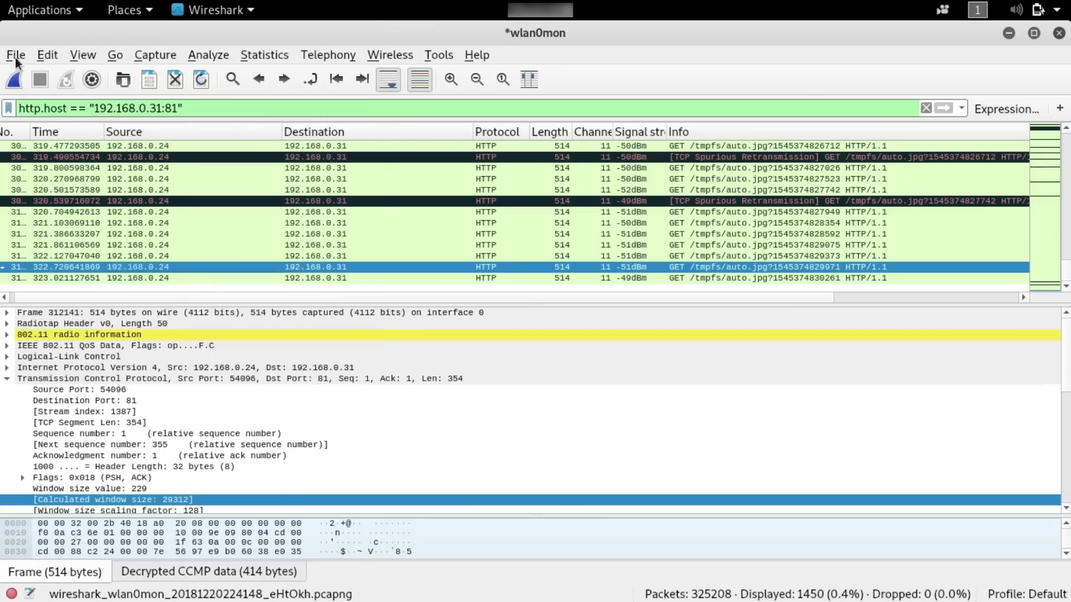
pyautogui.click(15, 54)
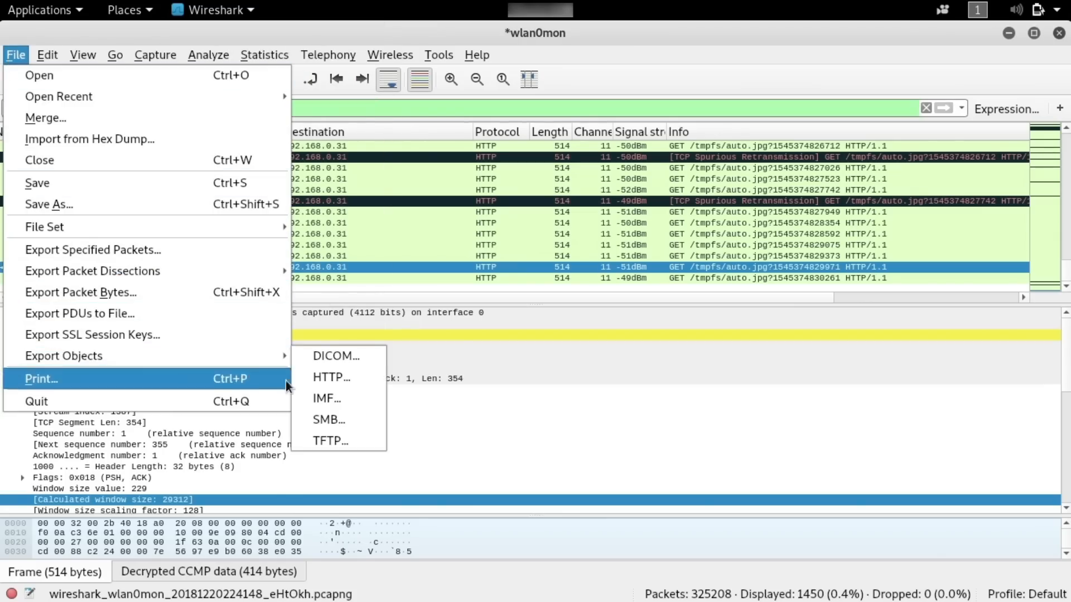
pyautogui.moveTo(330, 377)
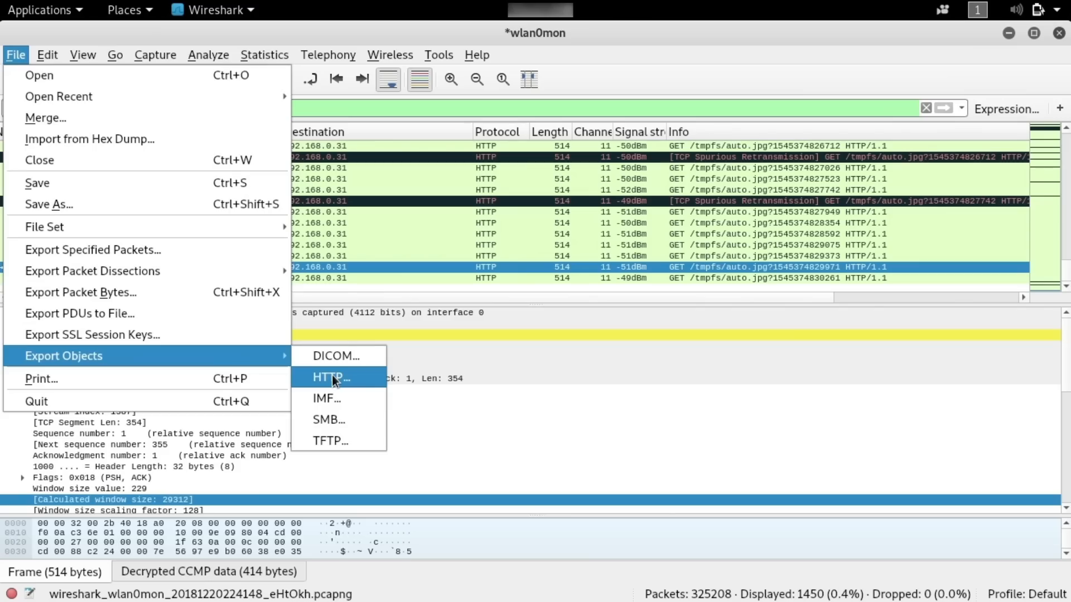
# - List HTTP objects and save packet 4199's image/jpeg auto.jpg entry
pyautogui.click(330, 378)
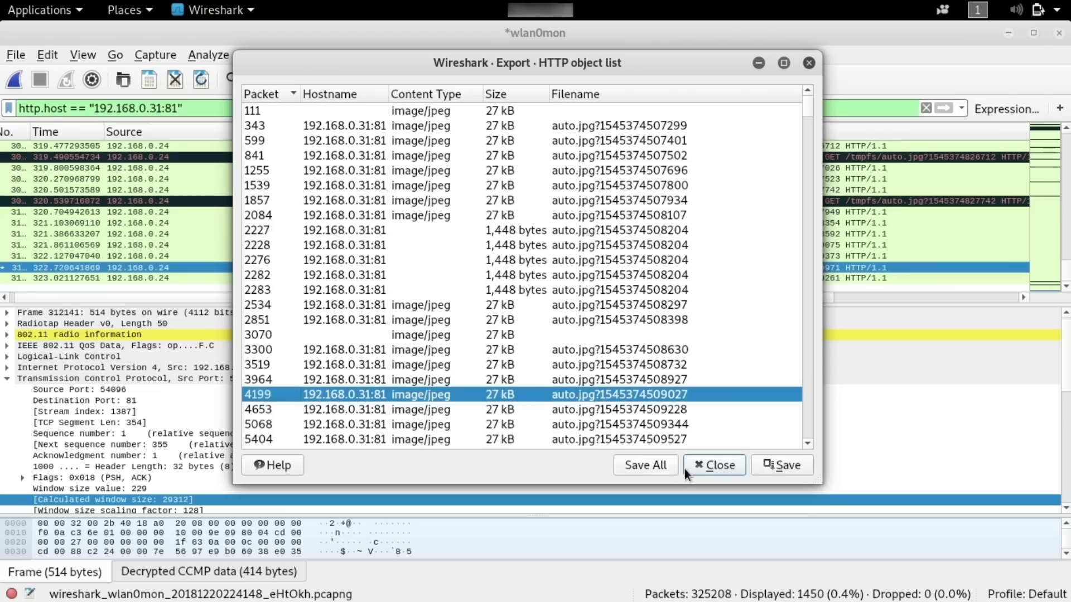
pyautogui.moveTo(782, 465)
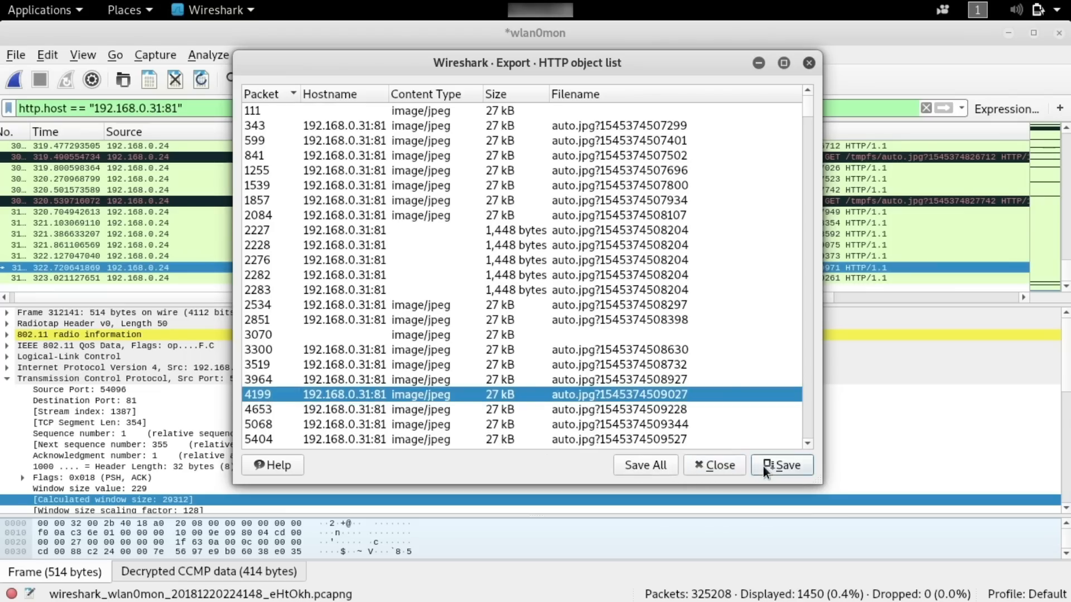
pyautogui.click(781, 465)
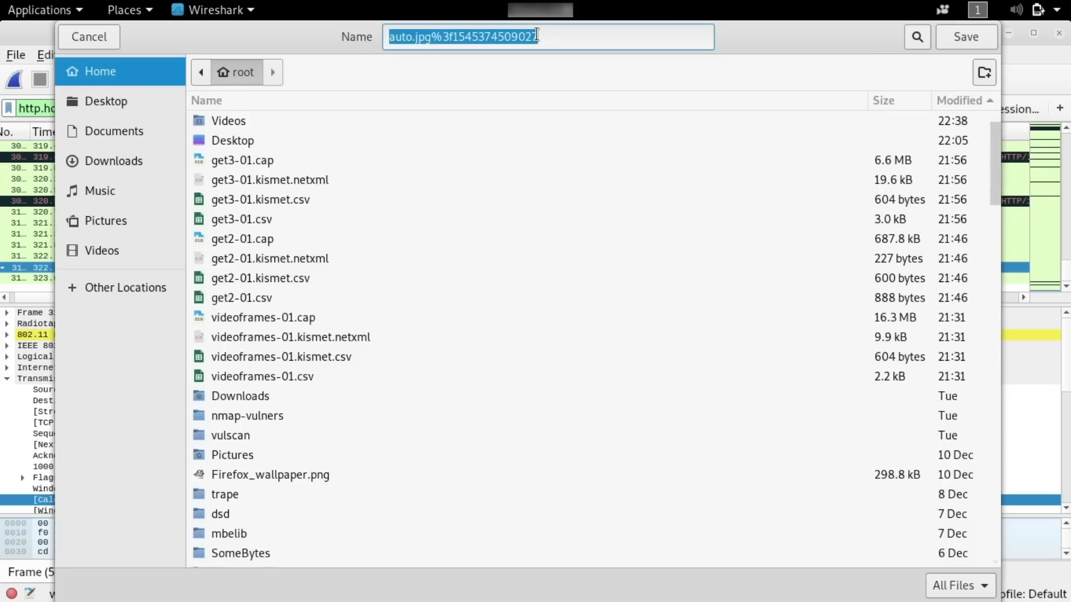
# - Save the packet 4199 image as nullbyte.jpg on root's Desktop
pyautogui.write('nu')
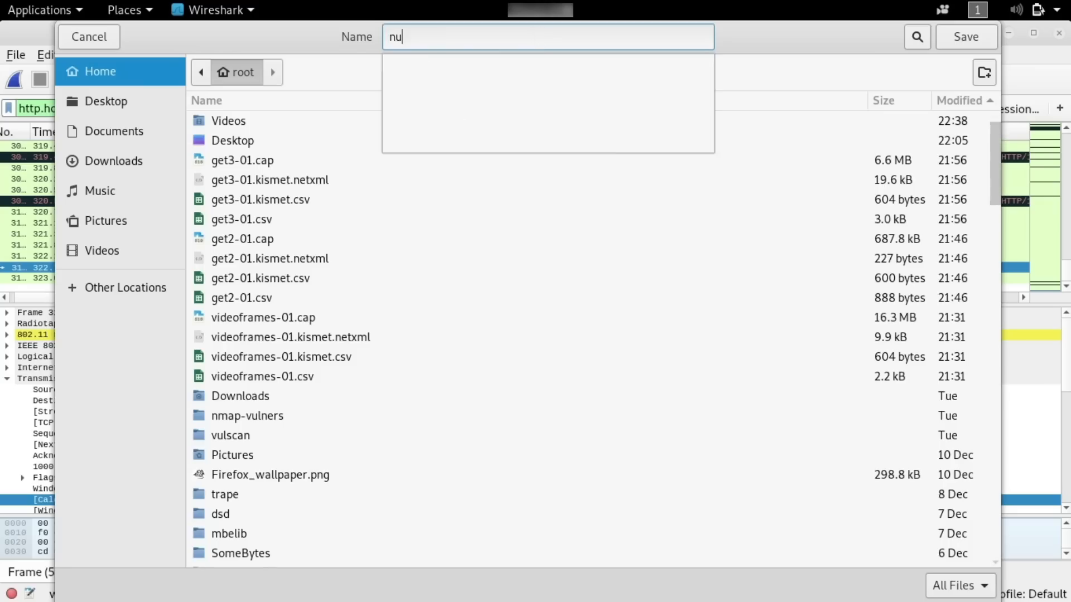
pyautogui.write('llbyte.j')
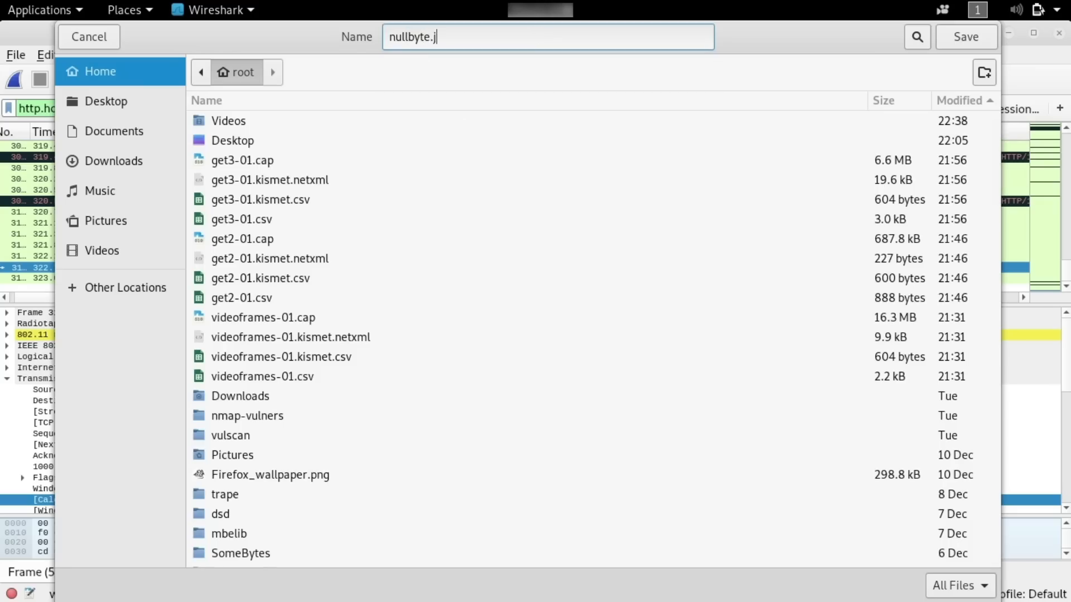
pyautogui.write('pg')
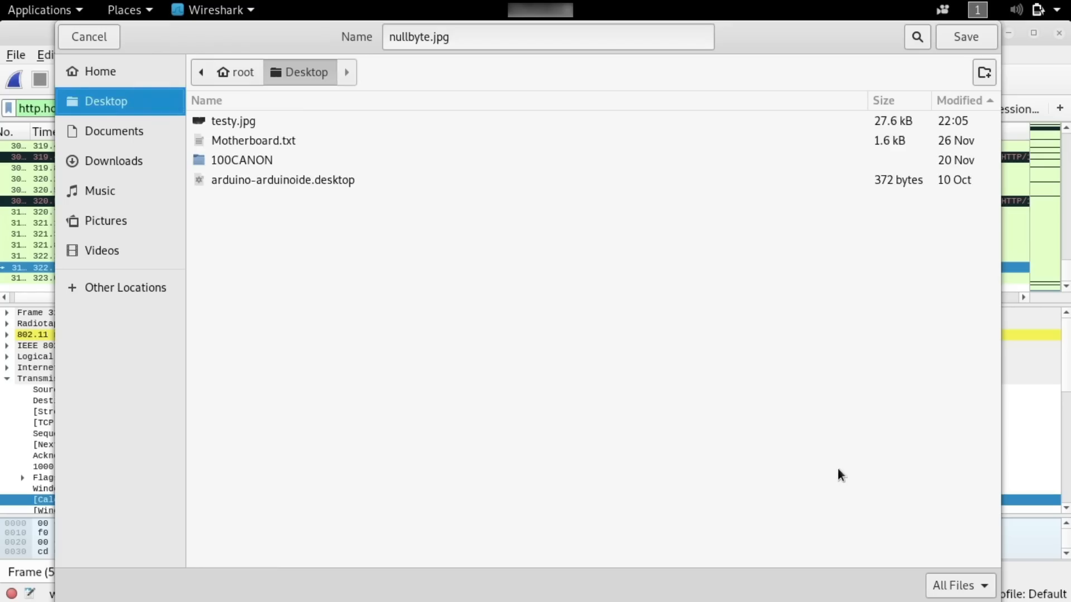
pyautogui.moveTo(965, 36)
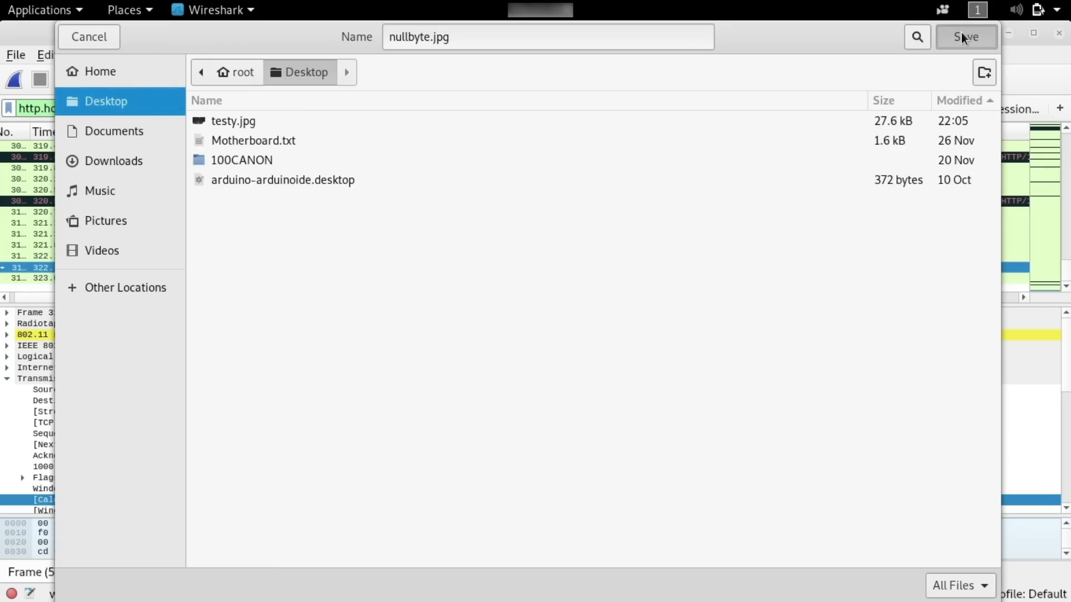
pyautogui.moveTo(745, 105)
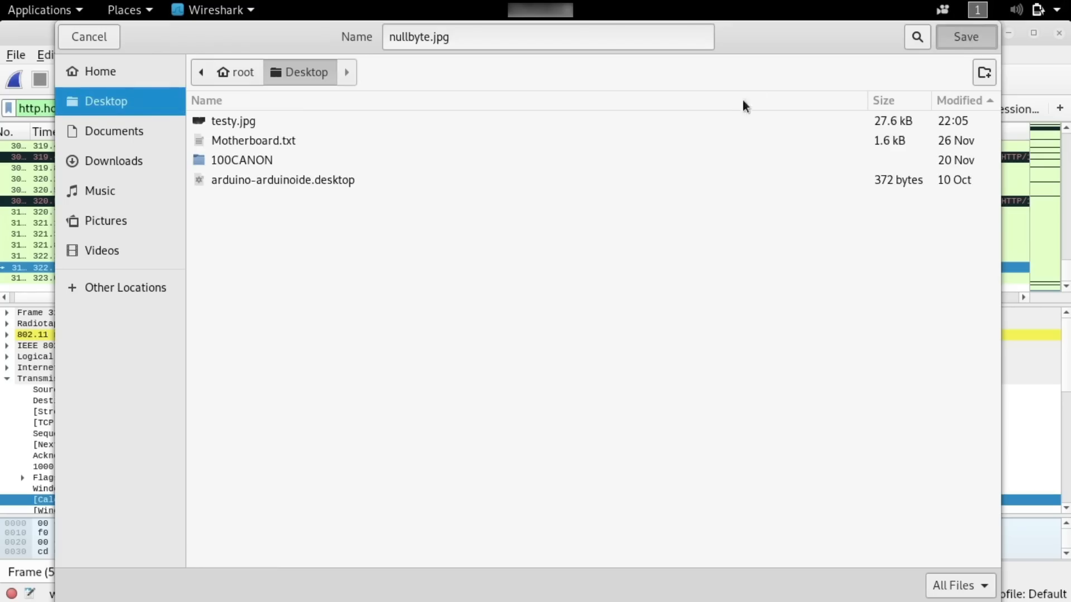
pyautogui.click(88, 37)
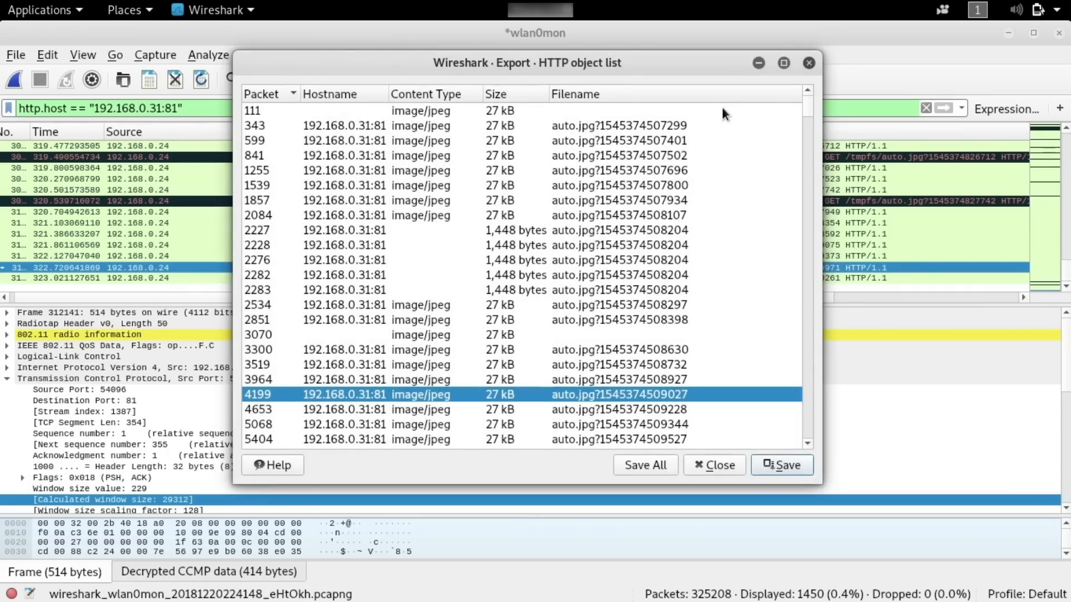
# - Open Files on the Desktop folder and open nullbyte.jpg beside testy.jpg
pyautogui.press('super')
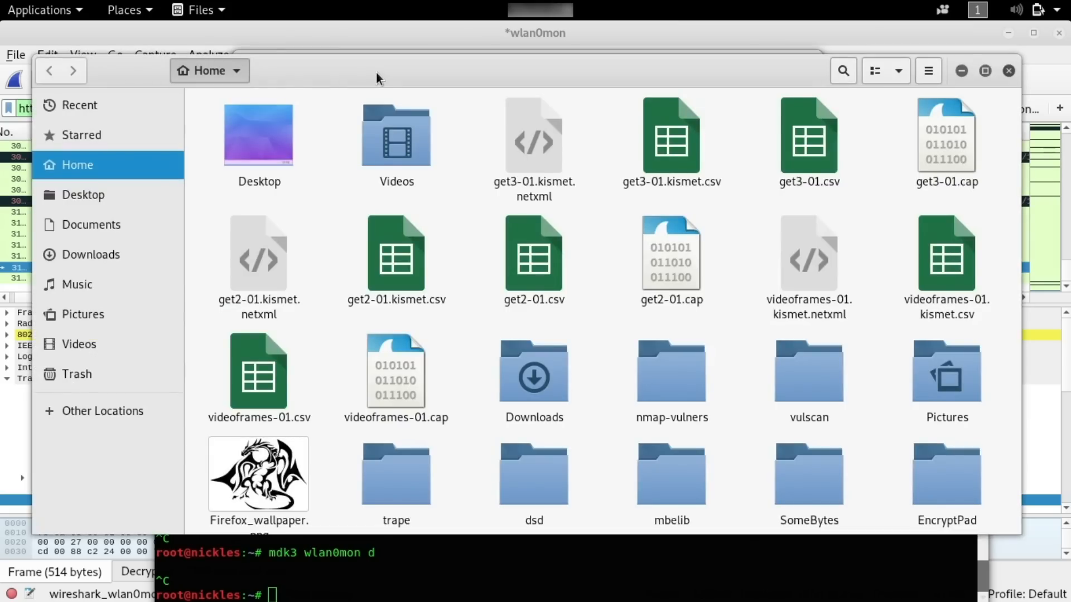
pyautogui.moveTo(410, 246)
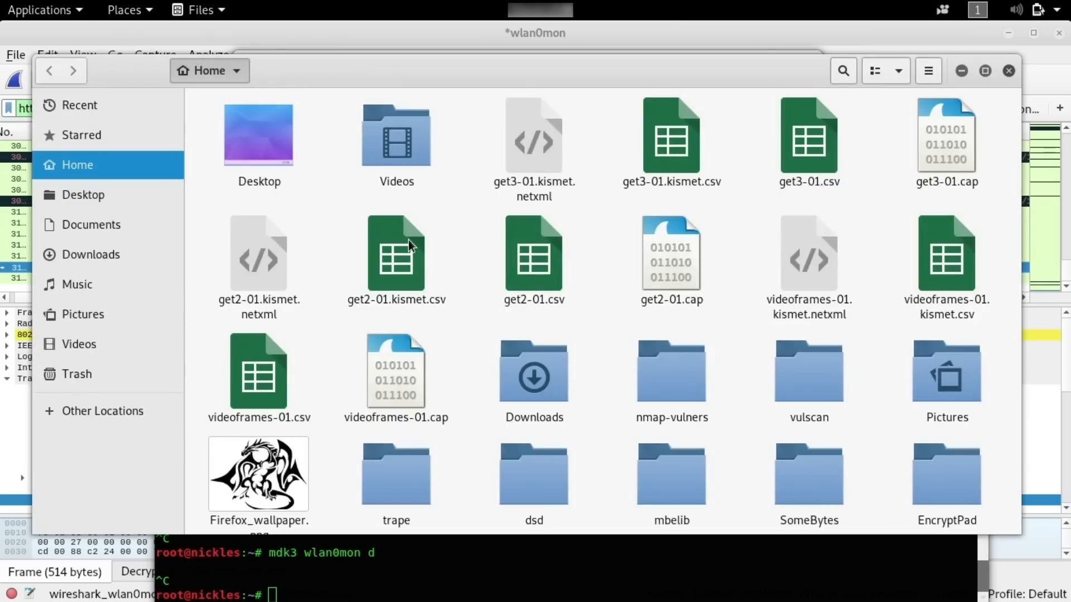
pyautogui.moveTo(101, 195)
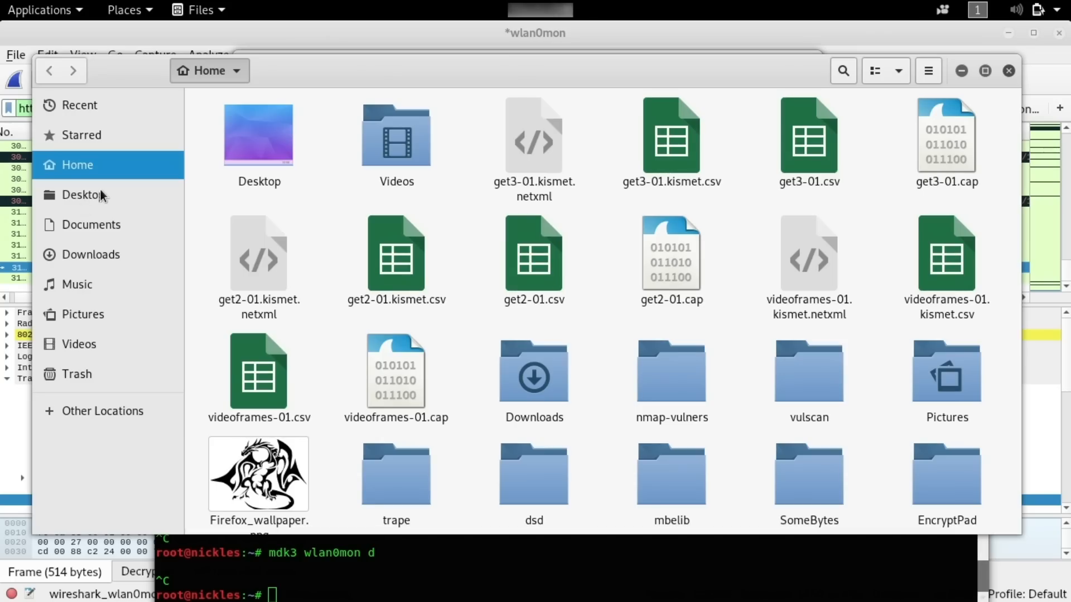
pyautogui.click(82, 195)
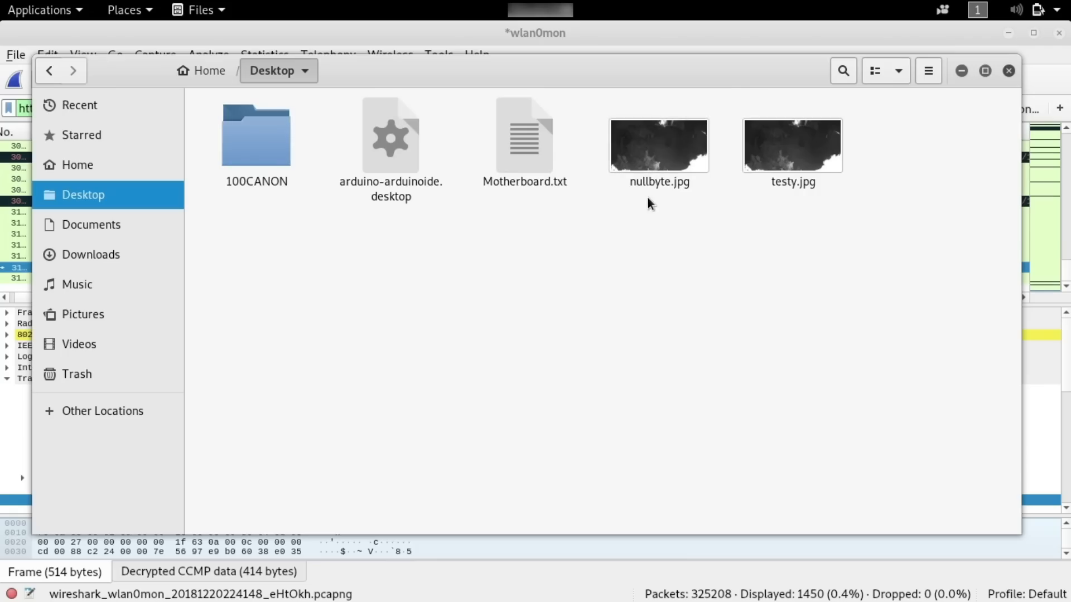
pyautogui.moveTo(648, 149)
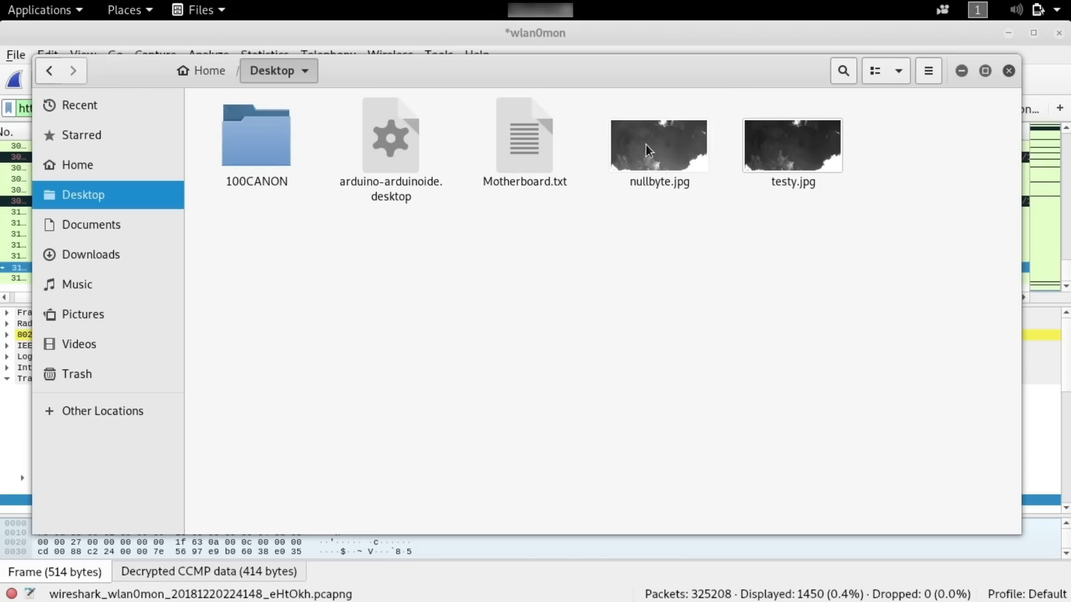
pyautogui.doubleClick(658, 144)
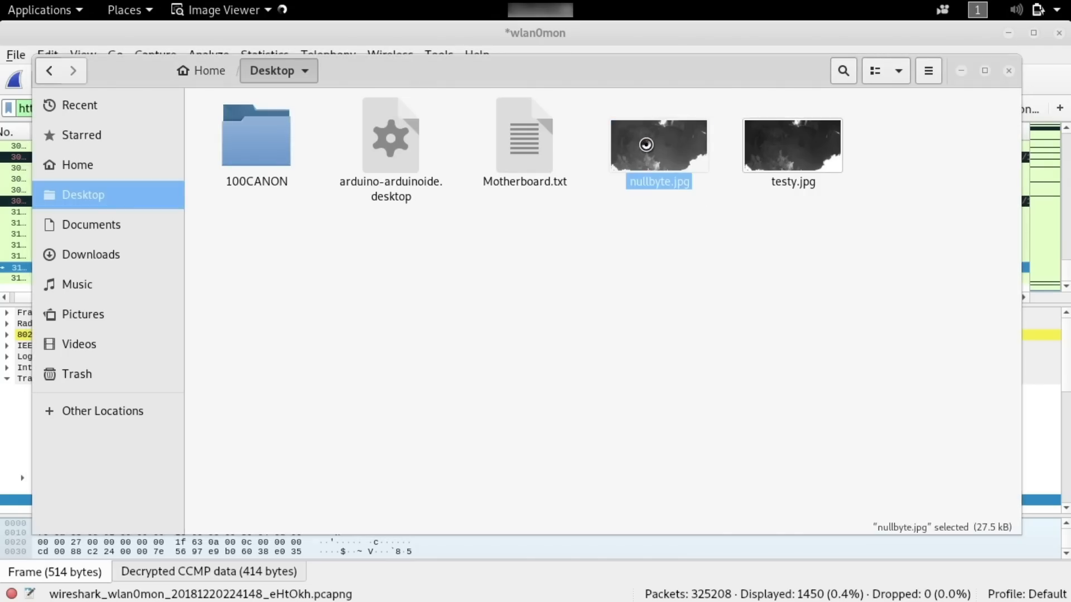
# - View nullbyte.jpg, the 640×352 webcam frame stamped 2018-12-20, then close Image Viewer
pyautogui.doubleClick(657, 144)
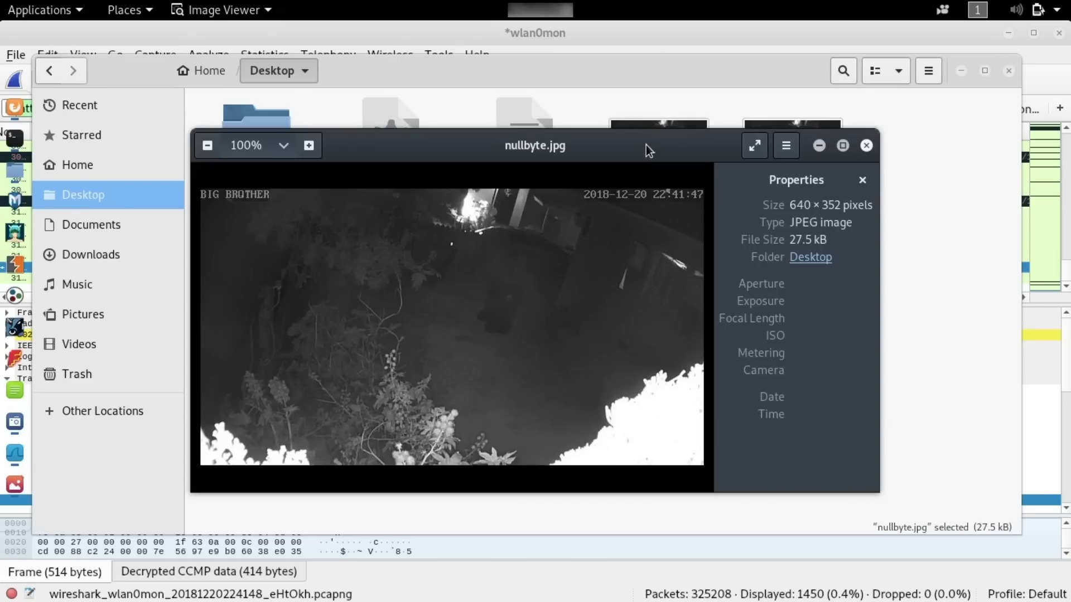
pyautogui.moveTo(388, 325)
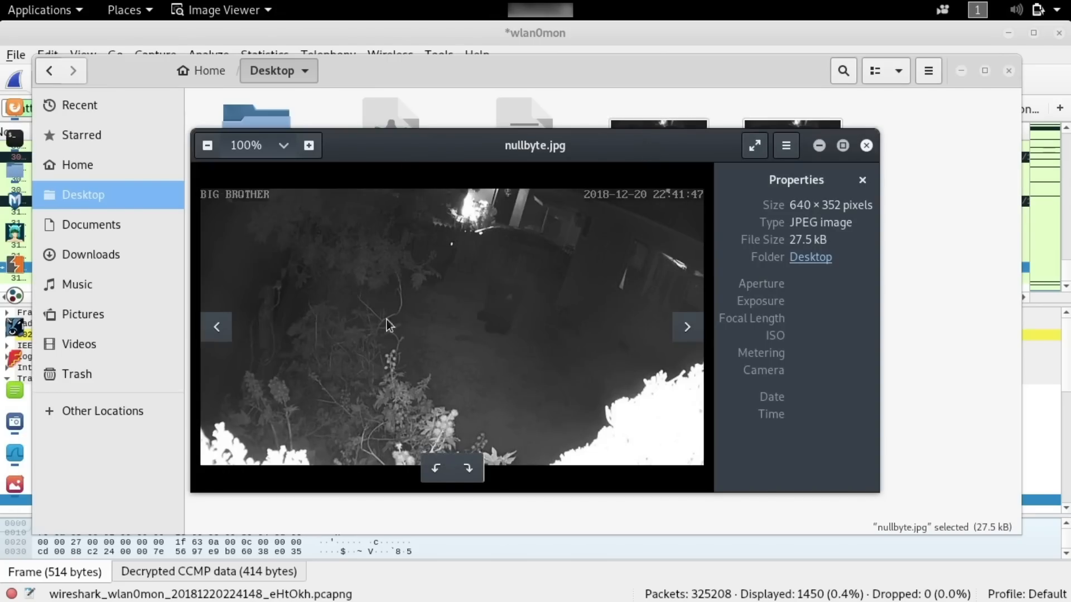
pyautogui.moveTo(444, 341)
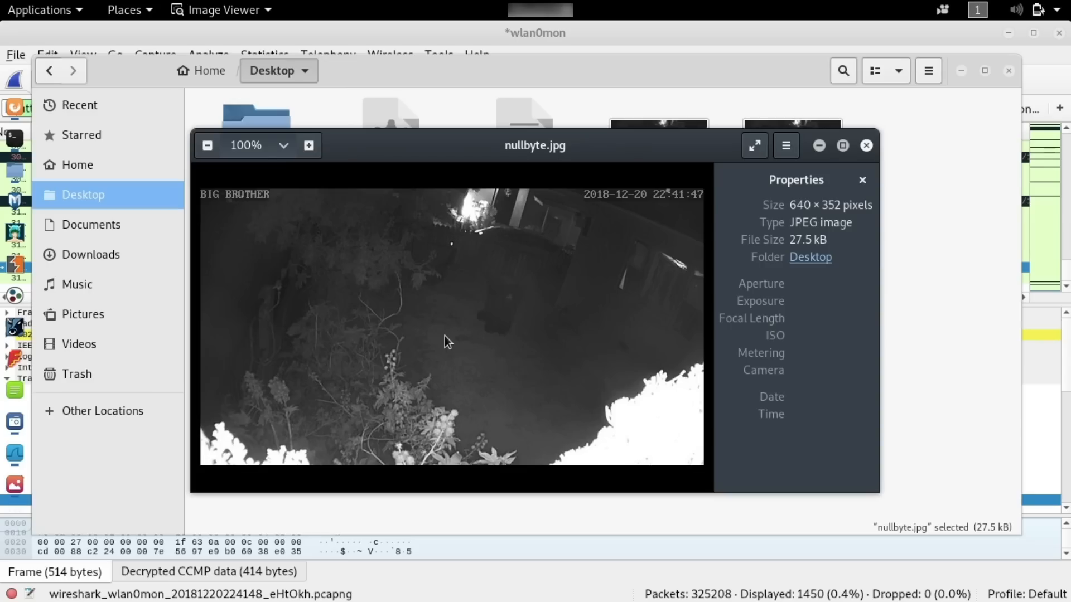
pyautogui.moveTo(453, 236)
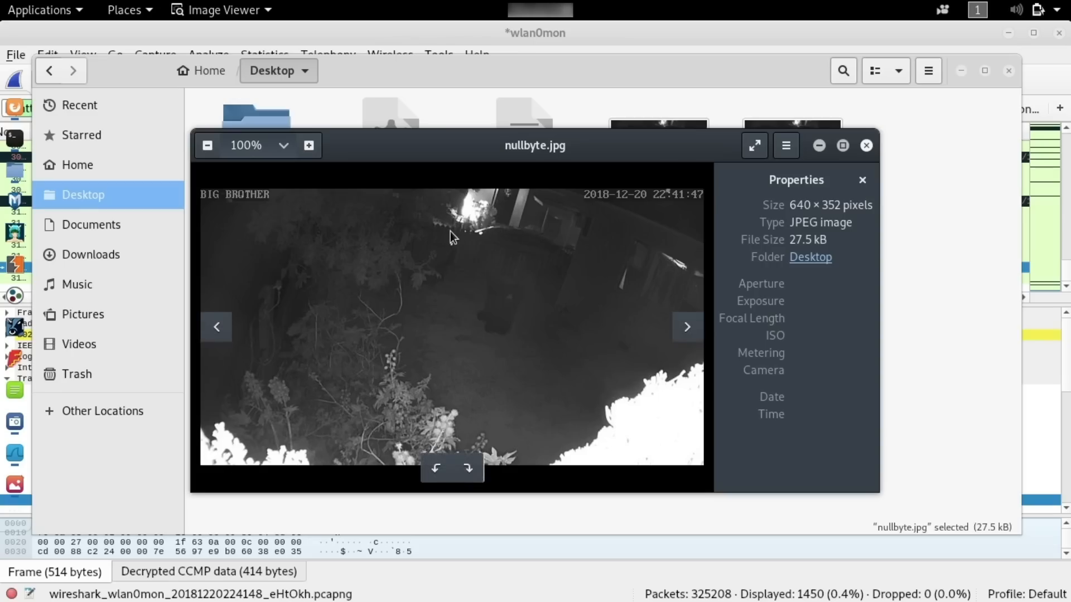
pyautogui.moveTo(343, 246)
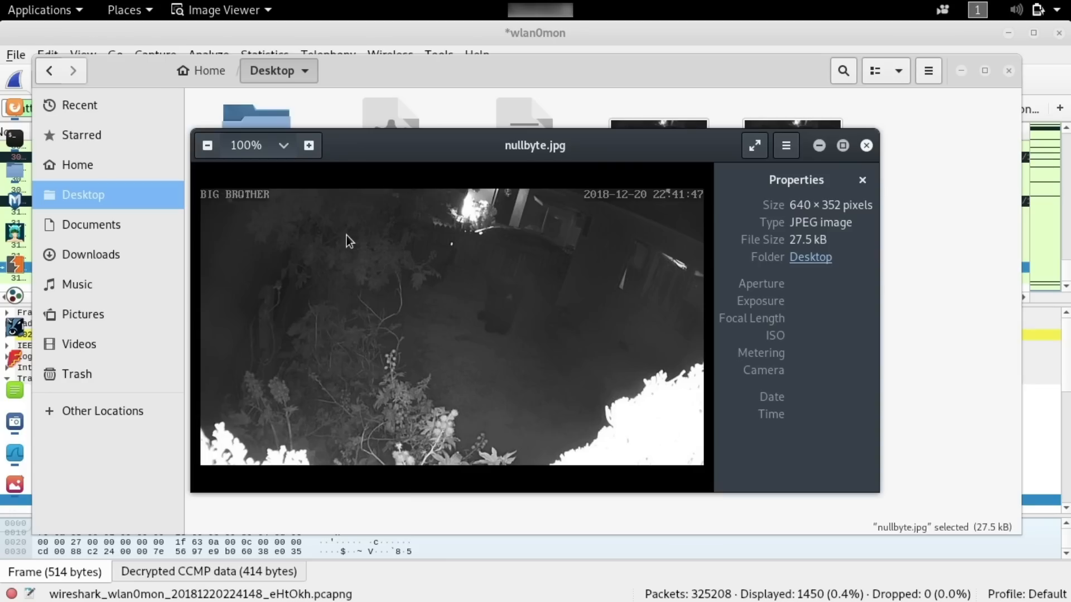
pyautogui.moveTo(866, 145)
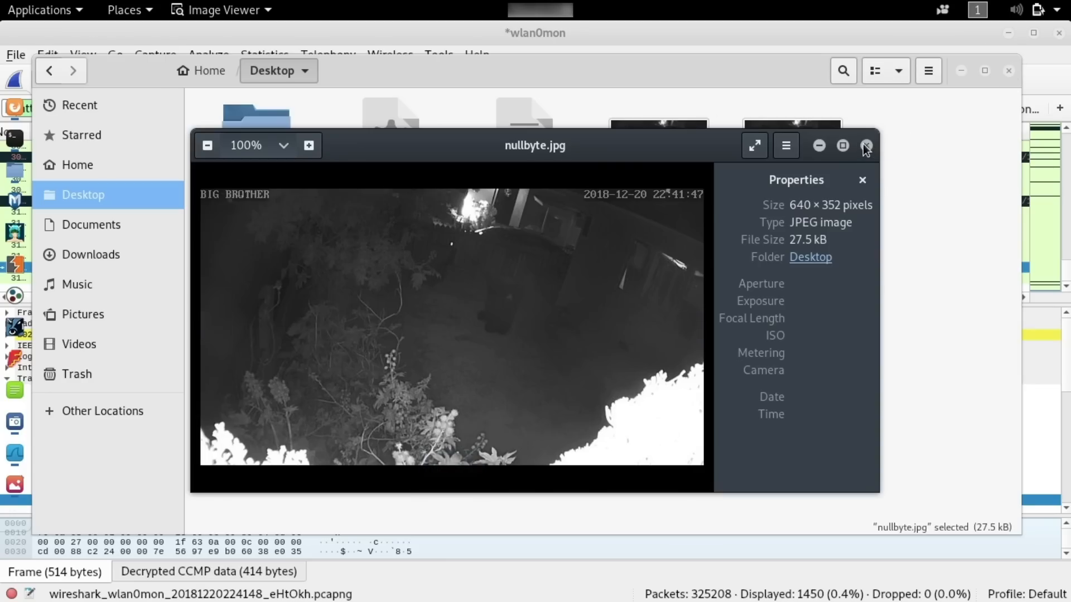
pyautogui.click(864, 146)
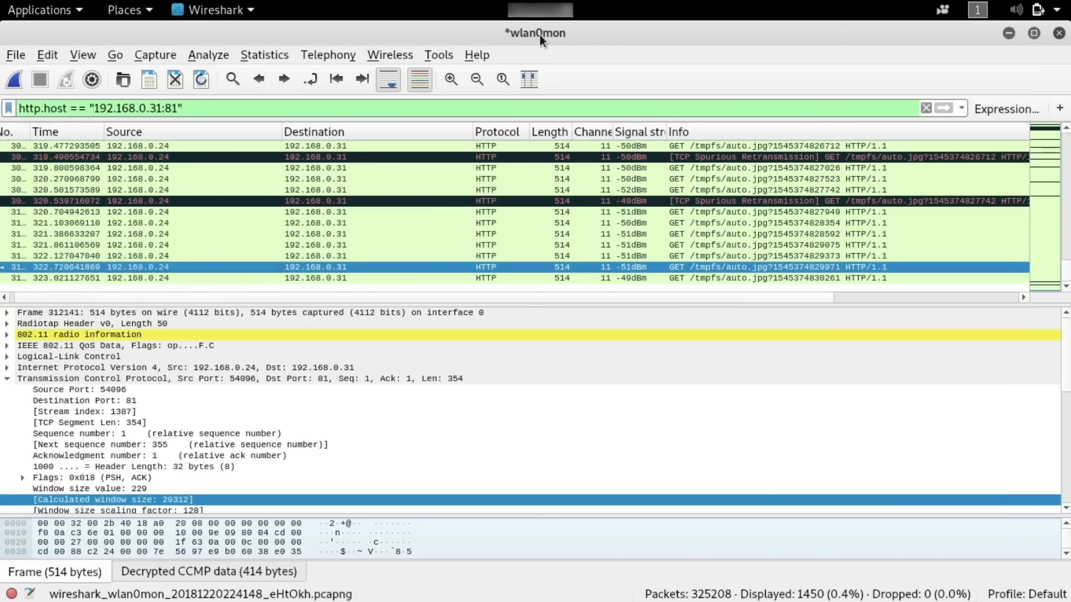
pyautogui.moveTo(590, 43)
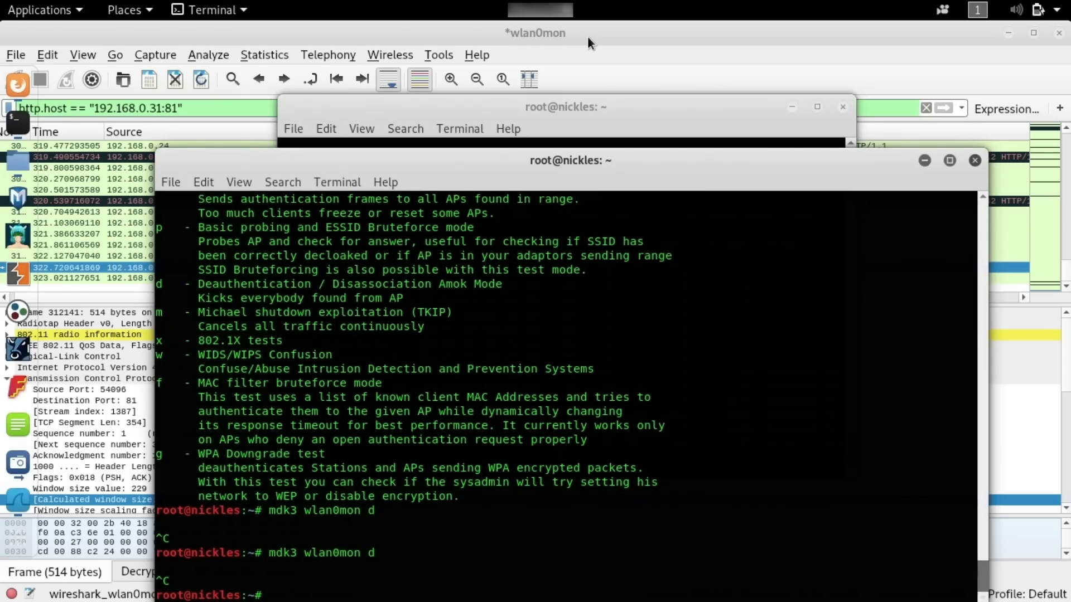
# - Run ifconfig to list eth0, lo and wlan0mon, then enter an airmon-ng command
pyautogui.write('ifconfi')
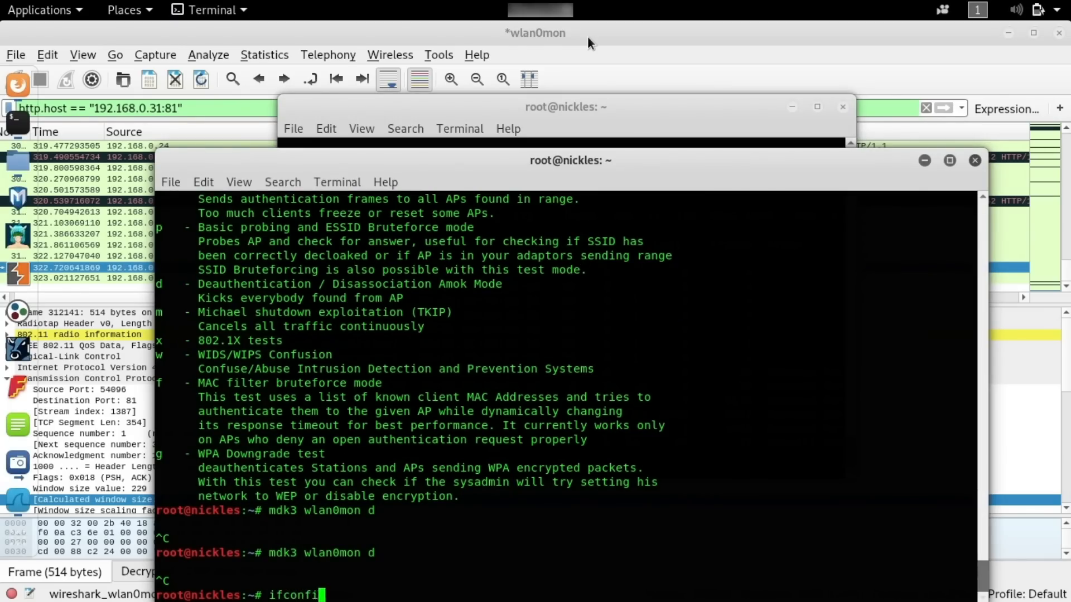
pyautogui.press('Return')
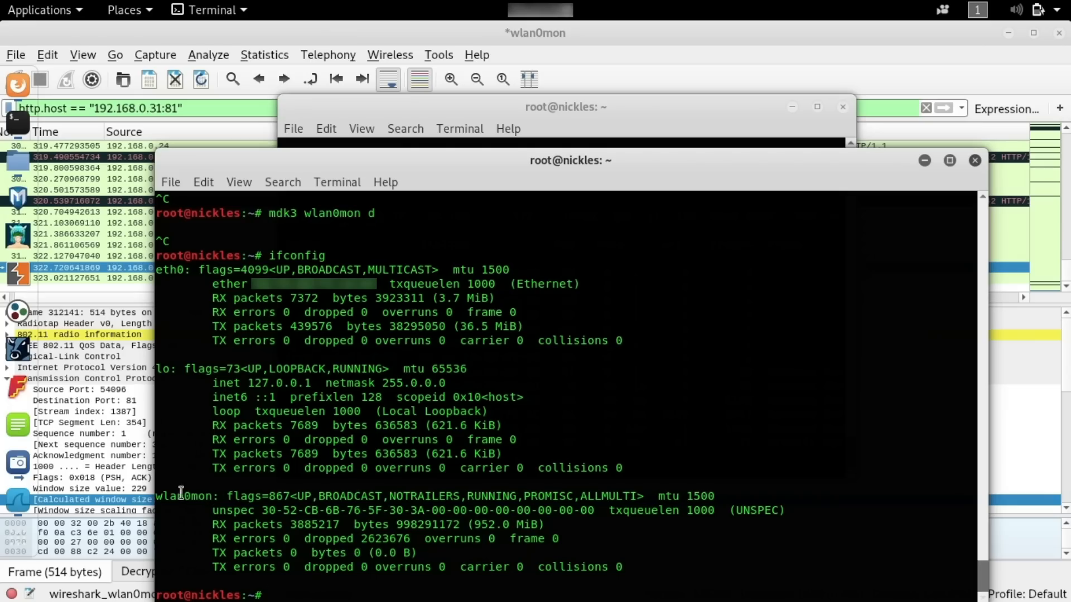
pyautogui.moveTo(186, 506)
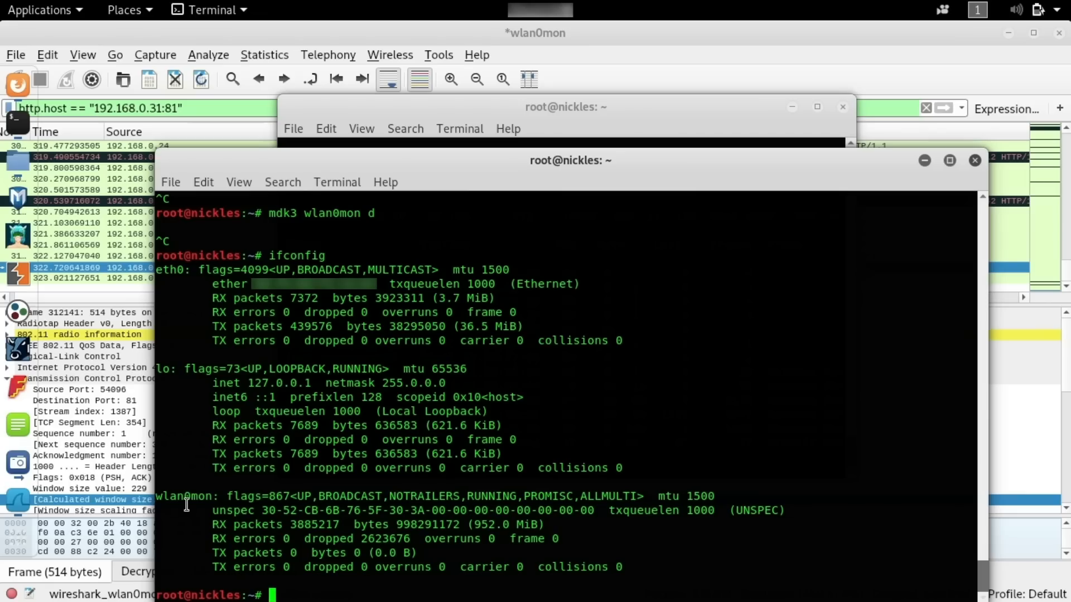
pyautogui.write('a')
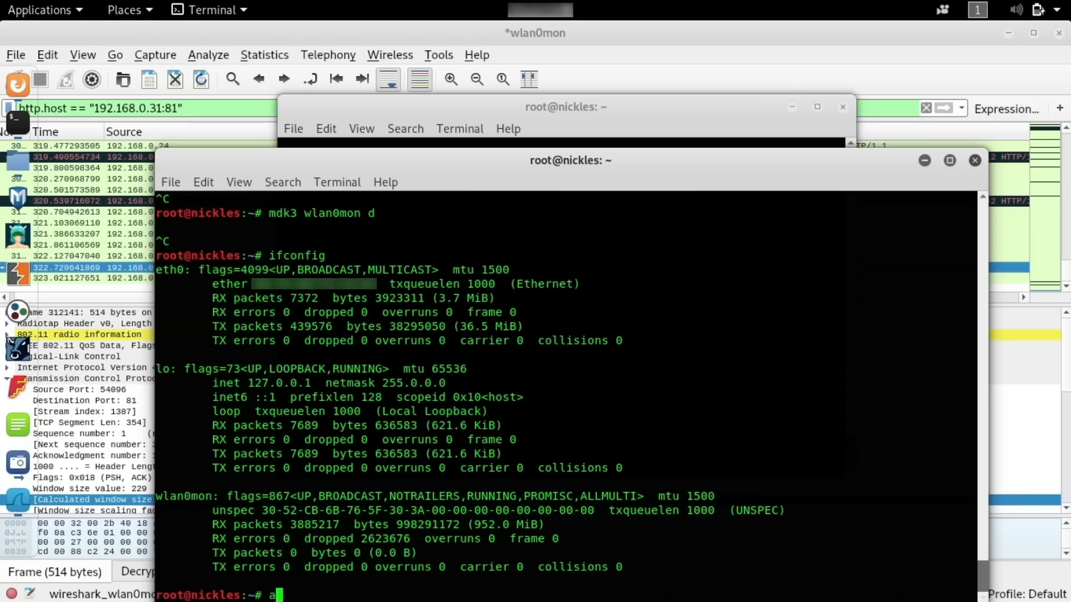
pyautogui.write('irmon-')
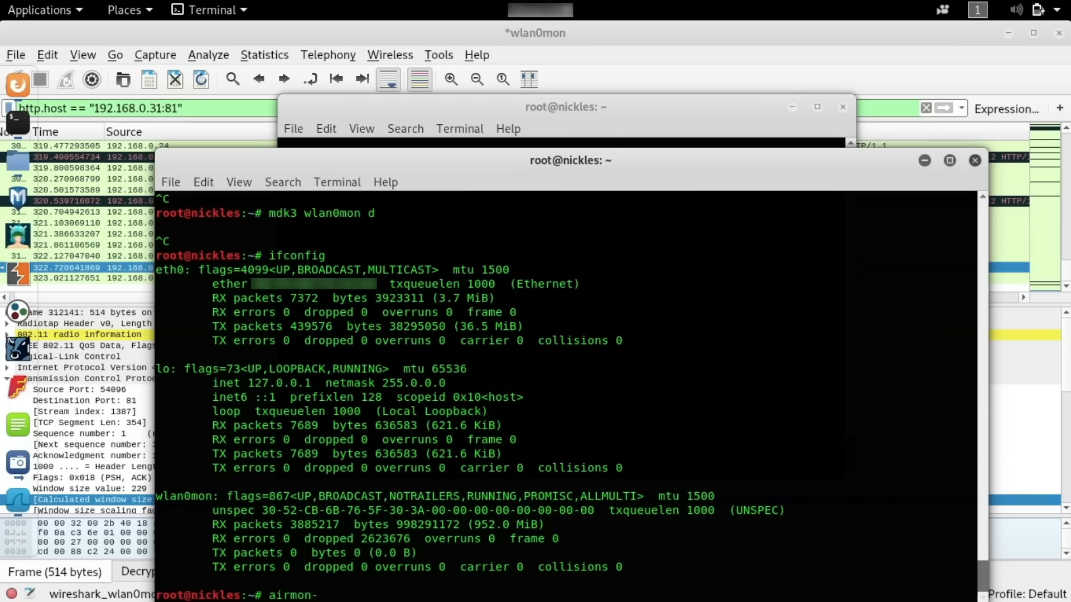
pyautogui.write('ng start w')
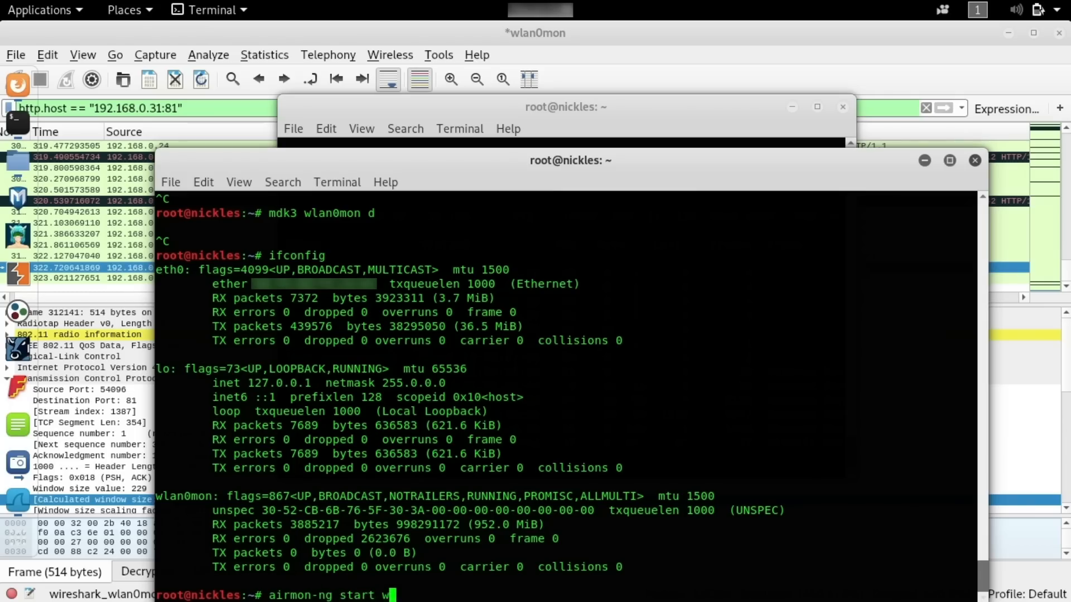
pyautogui.write('lan0')
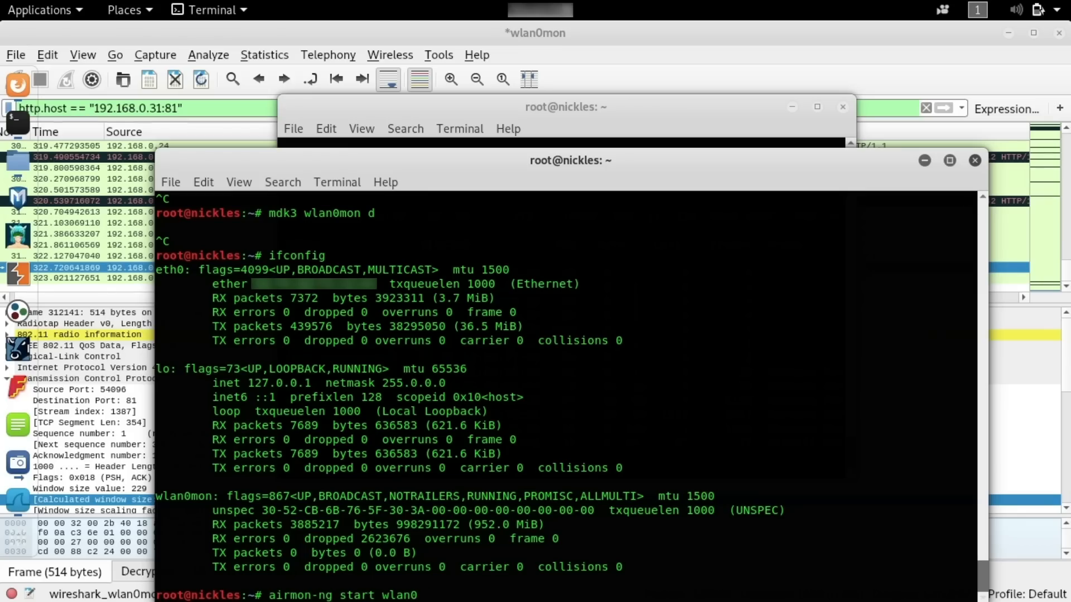
pyautogui.press('BackSpace')
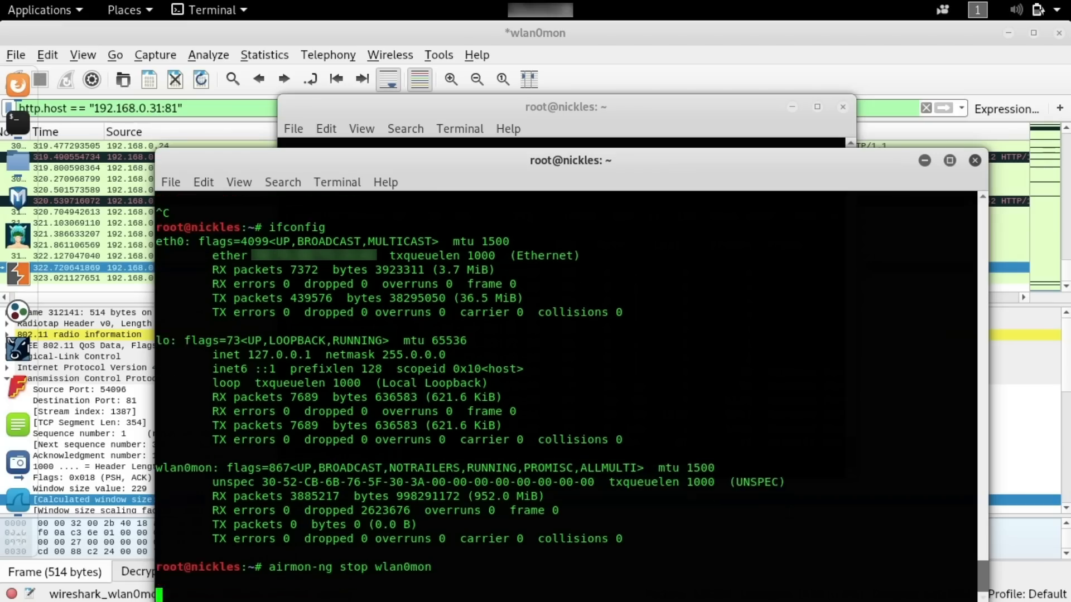
# - Stop monitor mode on wlan0mon and confirm with ifconfig that managed wlan0 remains
pyautogui.press('Return')
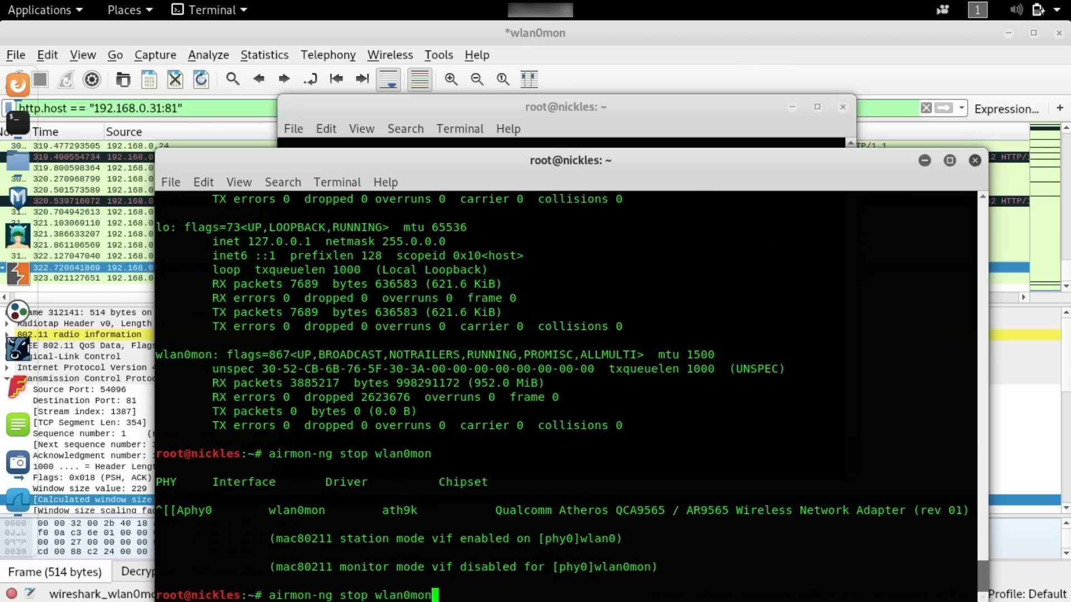
pyautogui.write('ifconfig')
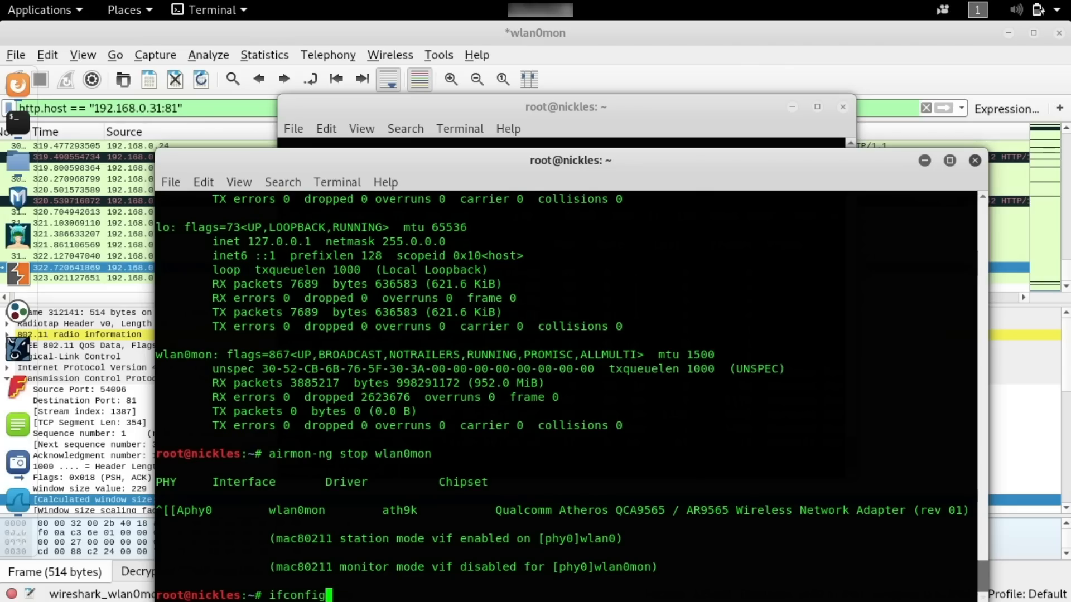
pyautogui.press('Return')
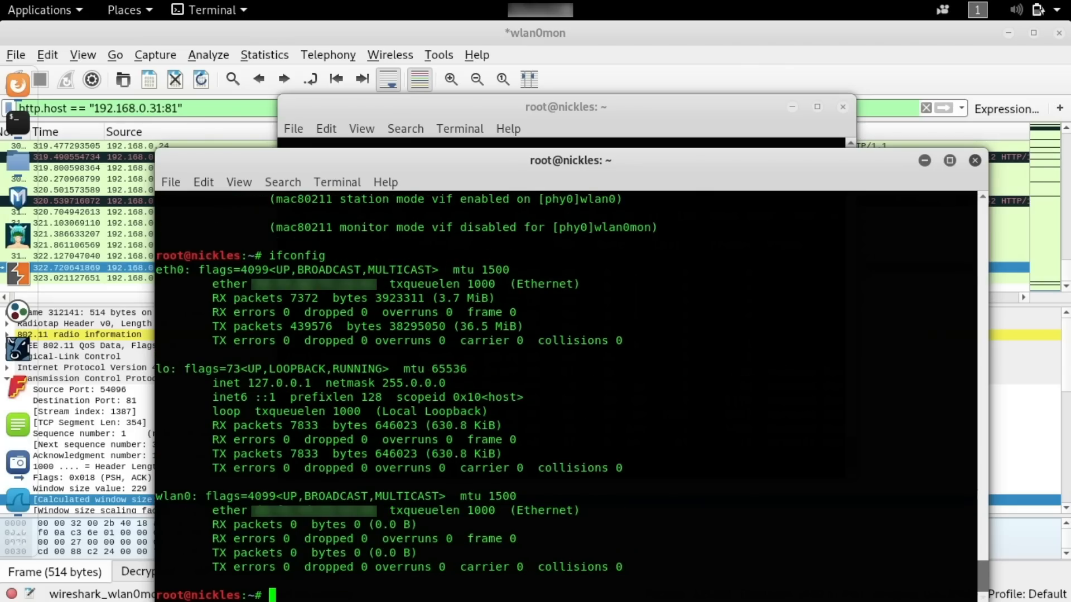
# - Run airmon-ng start wlan0 to re-enable monitor mode on wlan0mon
pyautogui.write('airmon-ng stop wlan0mon')
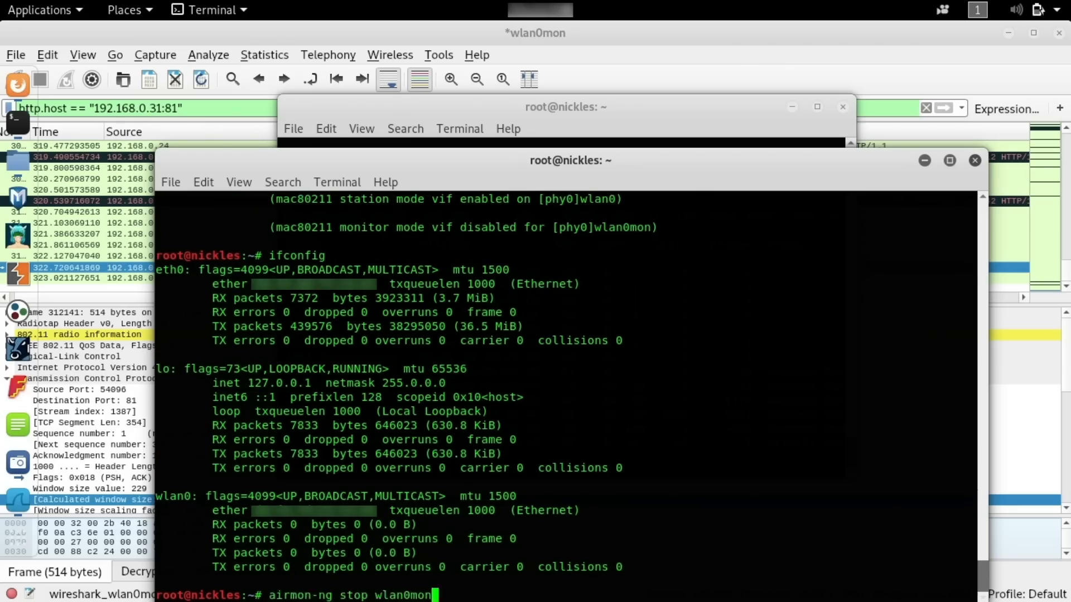
pyautogui.press('BackSpace')
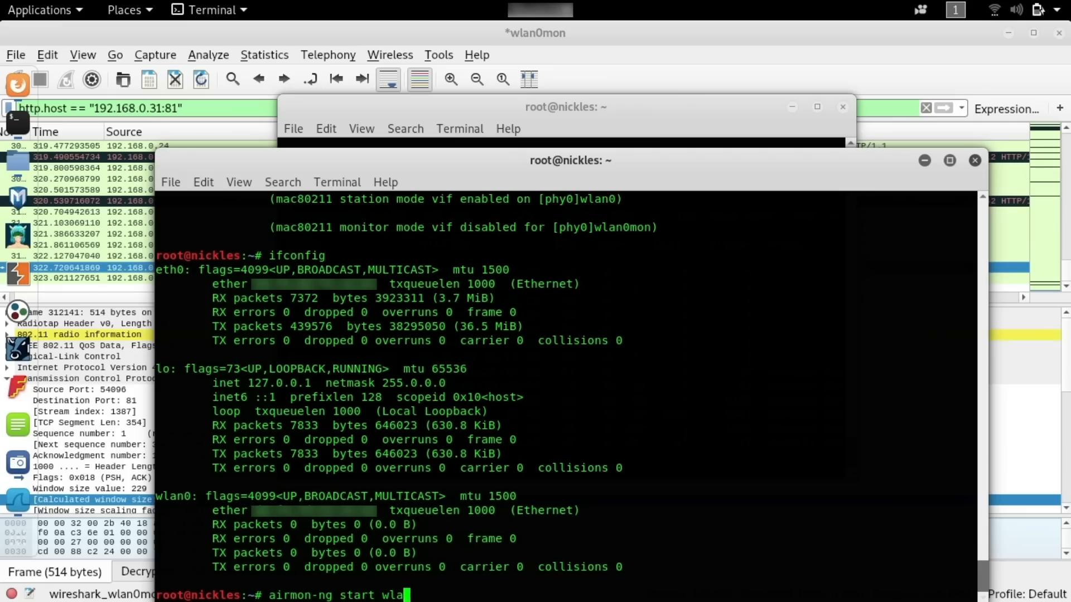
pyautogui.write('0')
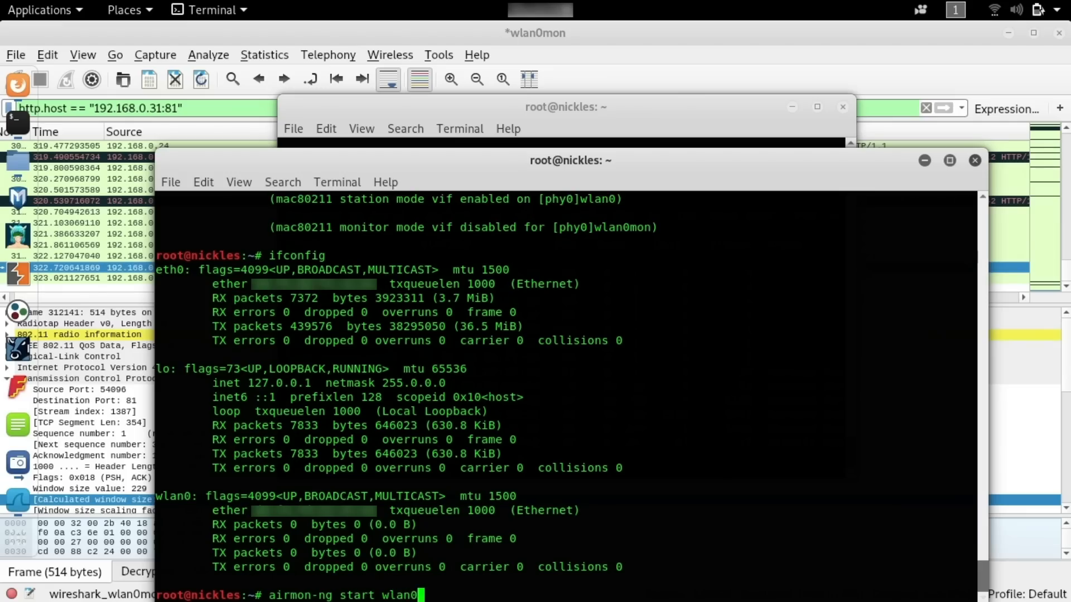
pyautogui.press('Return')
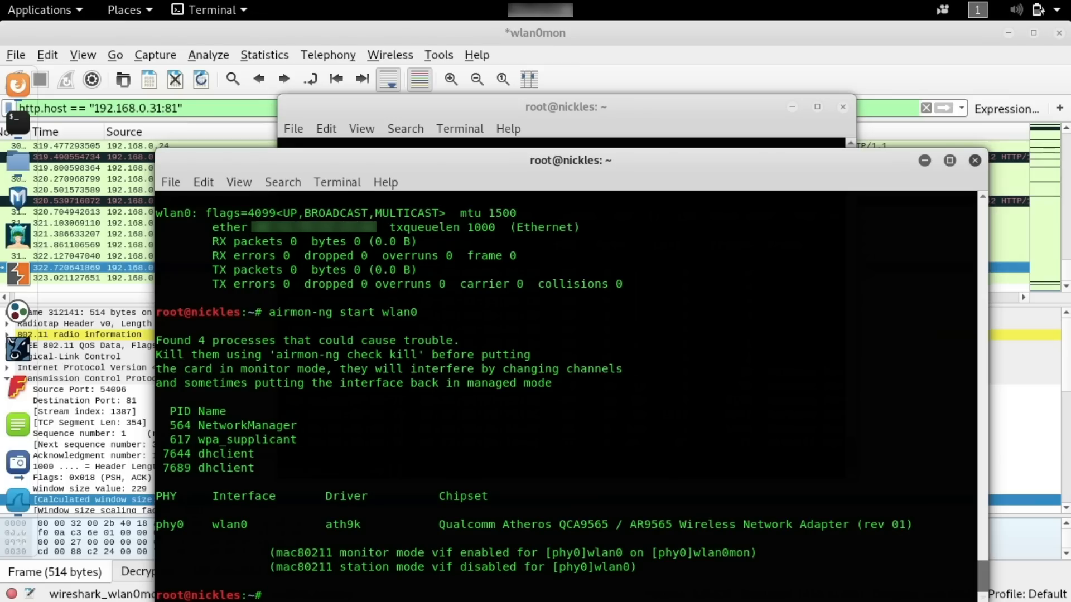
# - Run airodump-ng wlan0mon to scan nearby WPA2 access points and stations
pyautogui.write('airmon-')
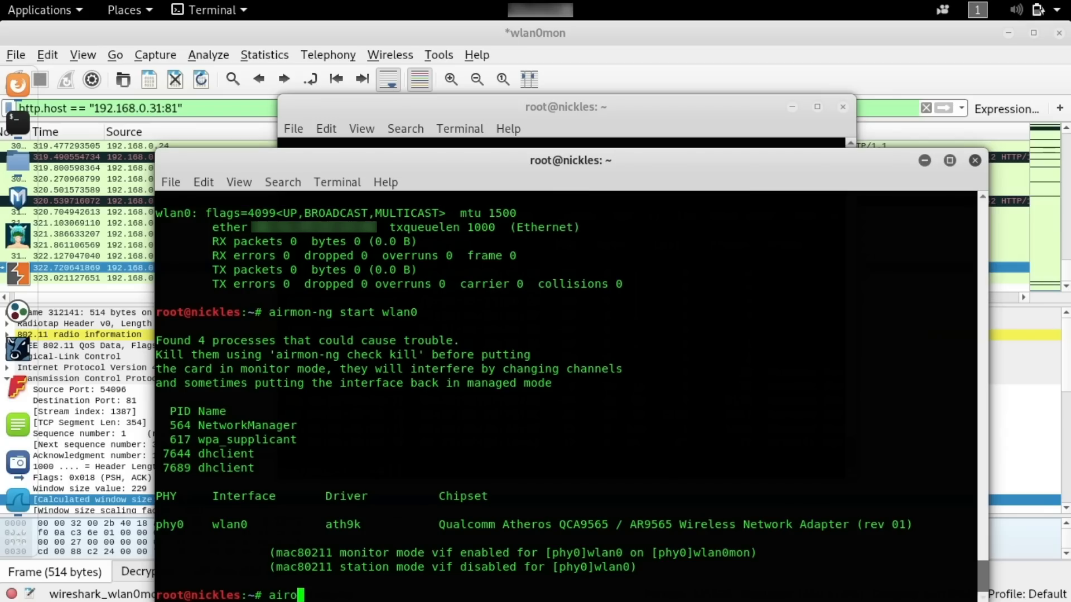
pyautogui.write('dump-ng wlan')
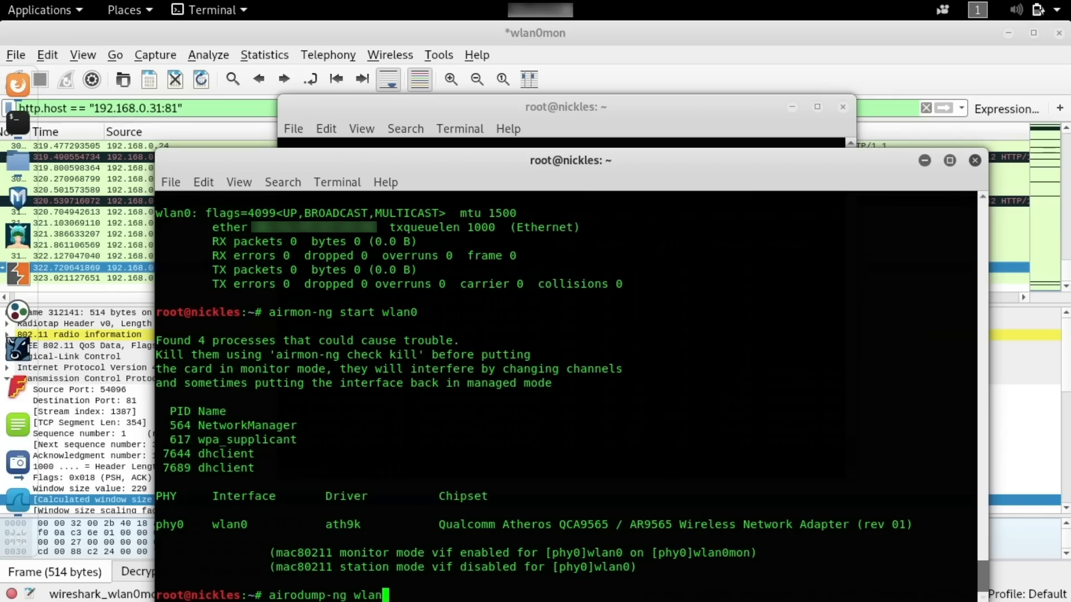
pyautogui.press('Return')
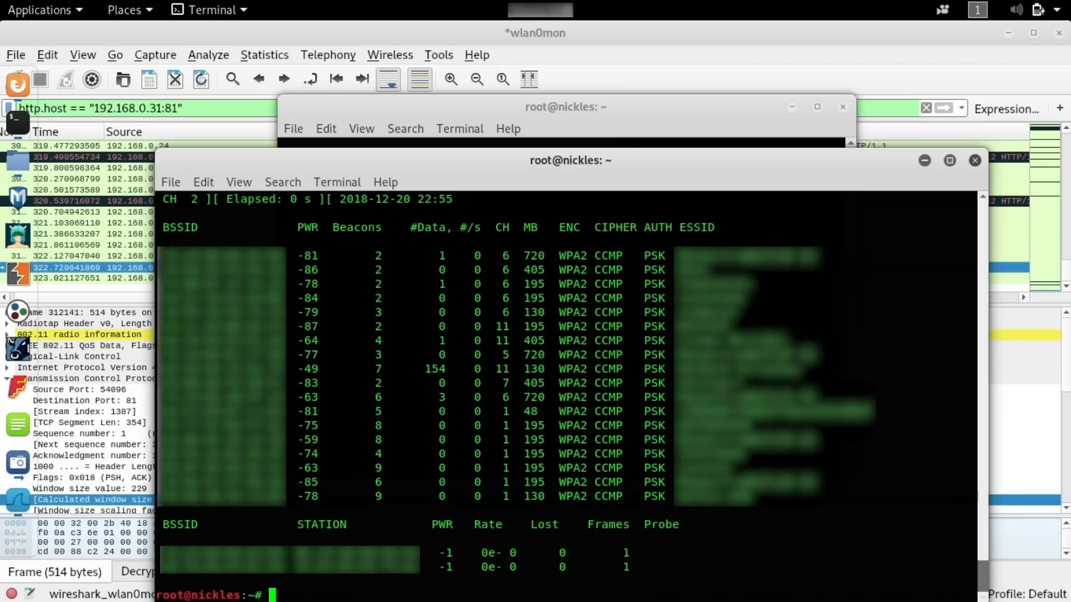
pyautogui.moveTo(542, 389)
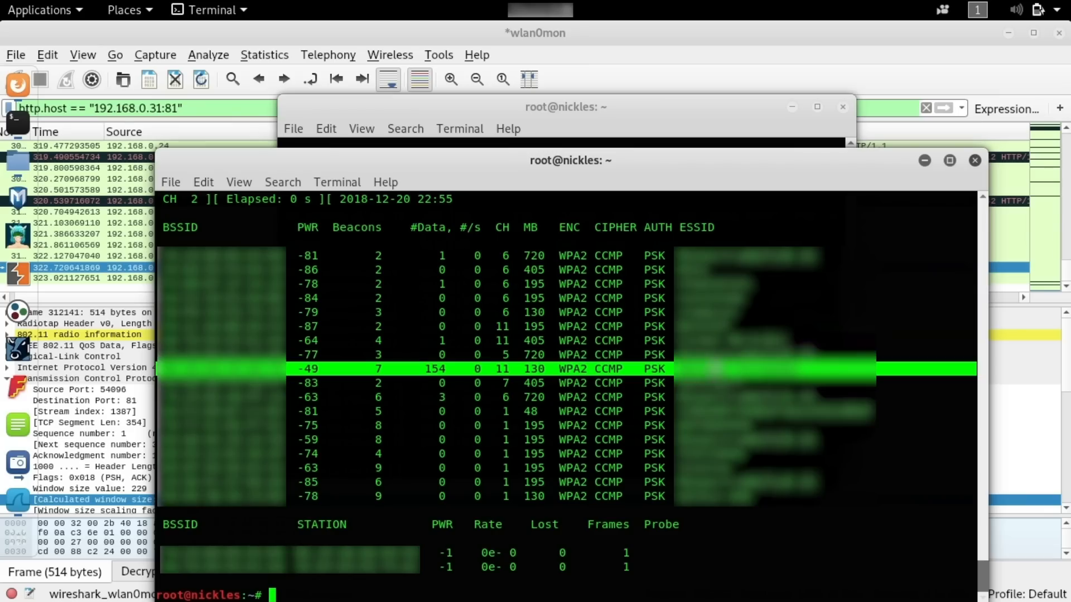
# - Run airmon-ng start wlan0mon 11 to set the monitor interface to channel 11
pyautogui.write('airmon-ng start wlan0')
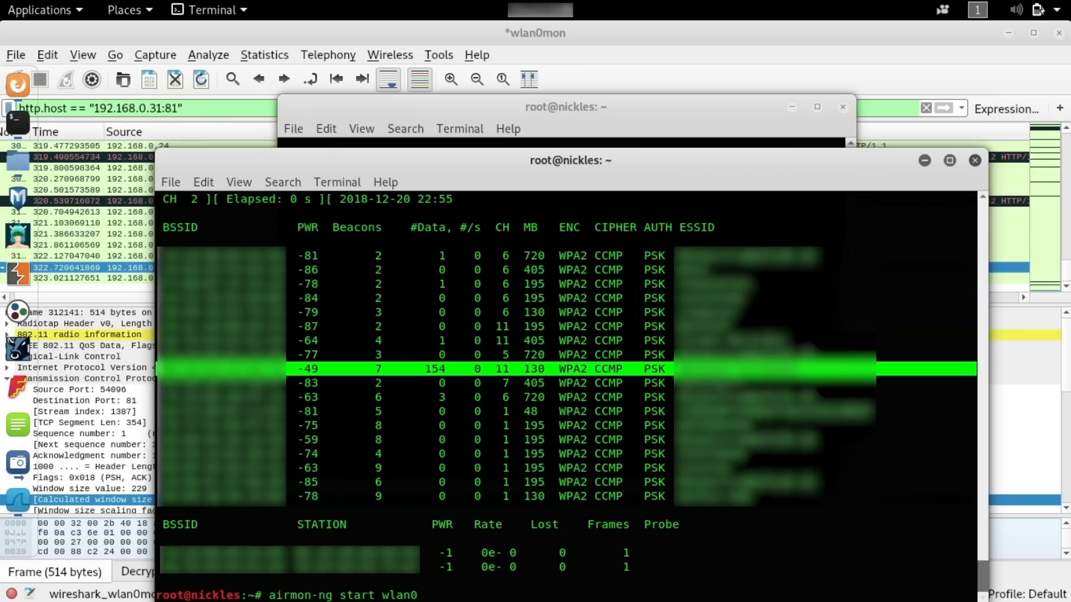
pyautogui.write('mon')
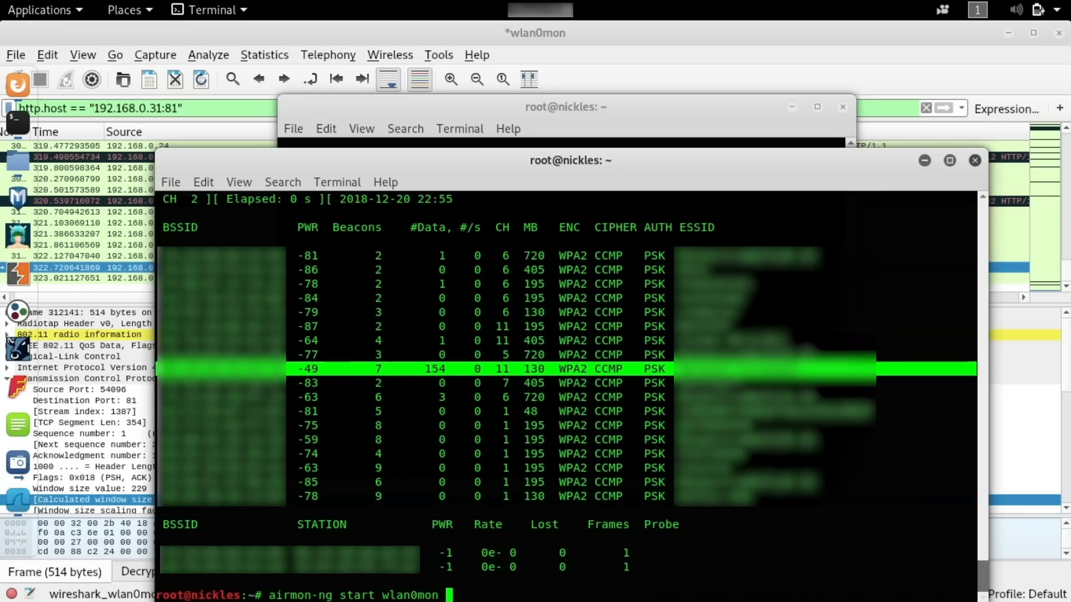
pyautogui.write('11')
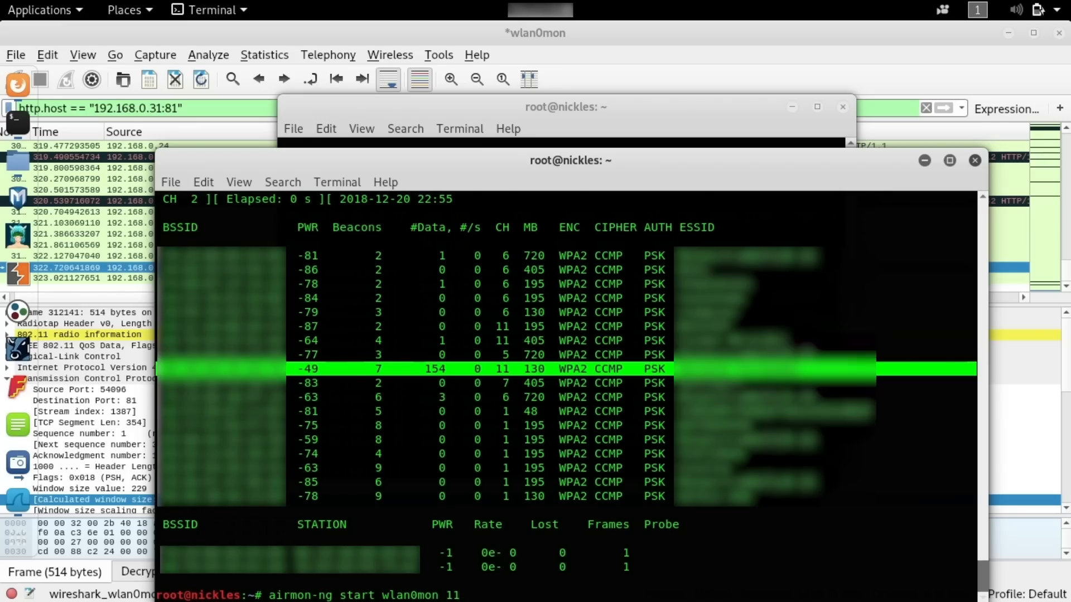
pyautogui.press('Return')
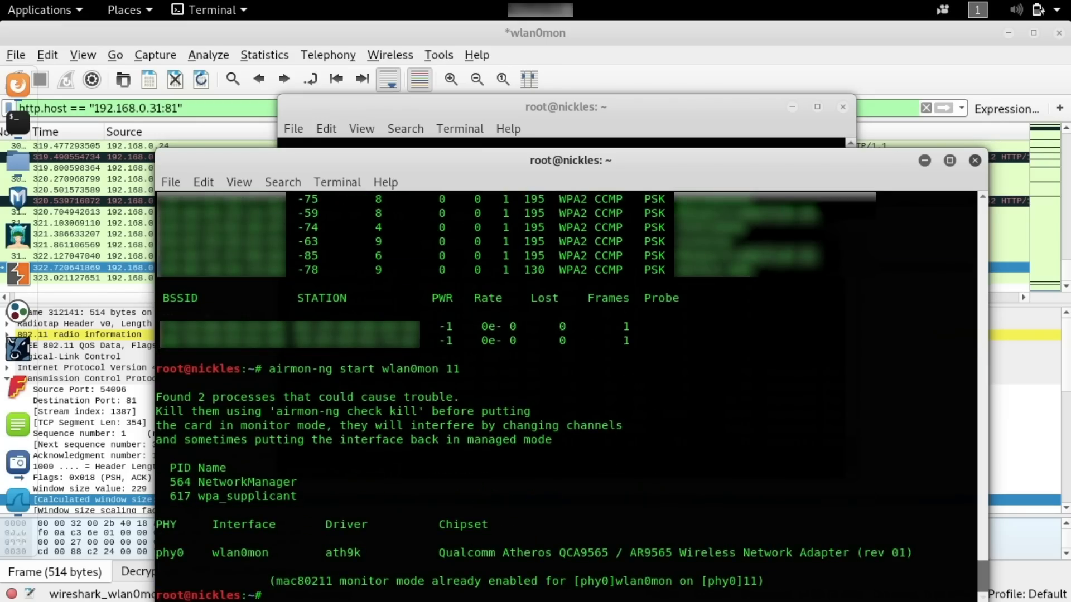